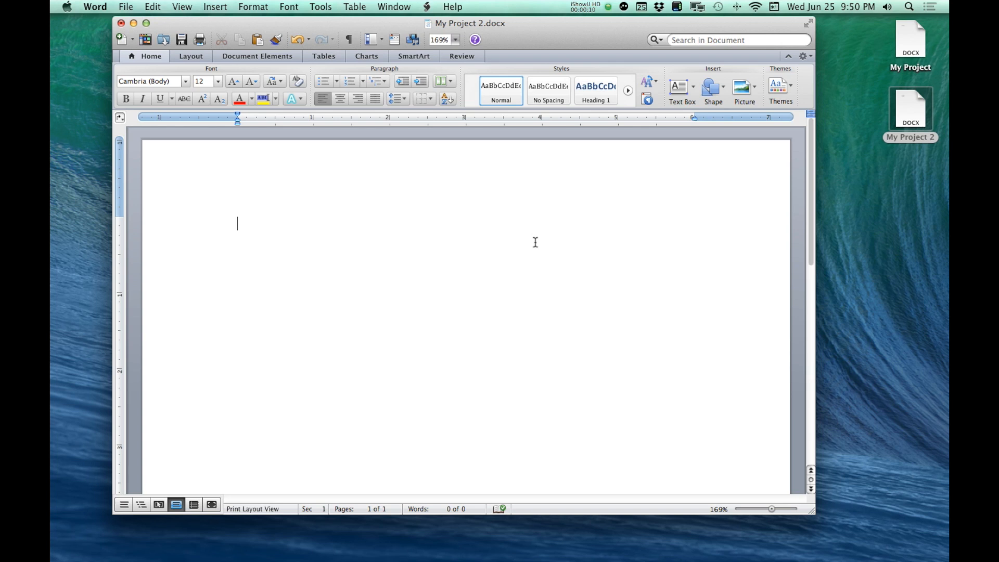
# Type the sentence "Just start typing." into the blank document.
pyautogui.write('Just start typ')
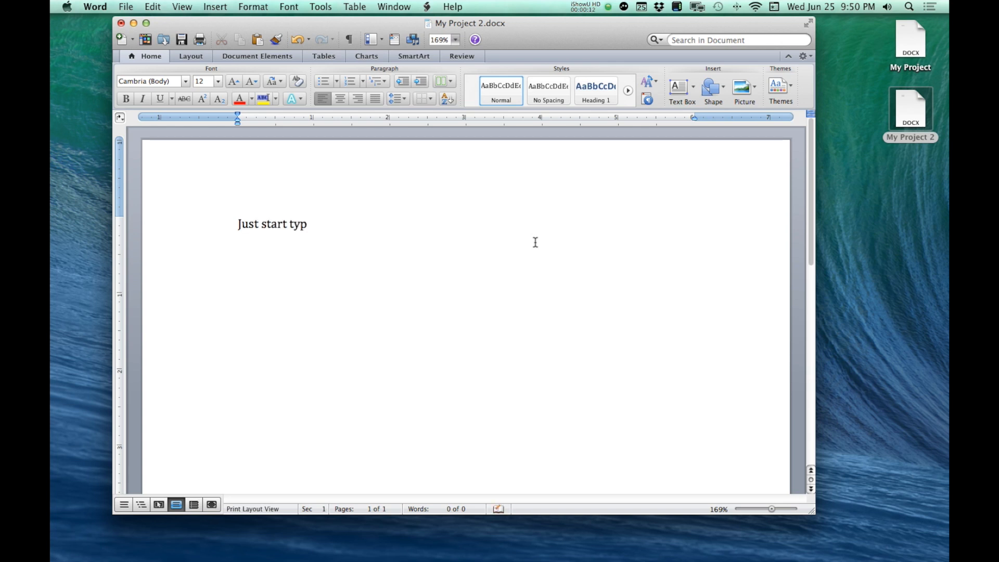
pyautogui.write('ing.')
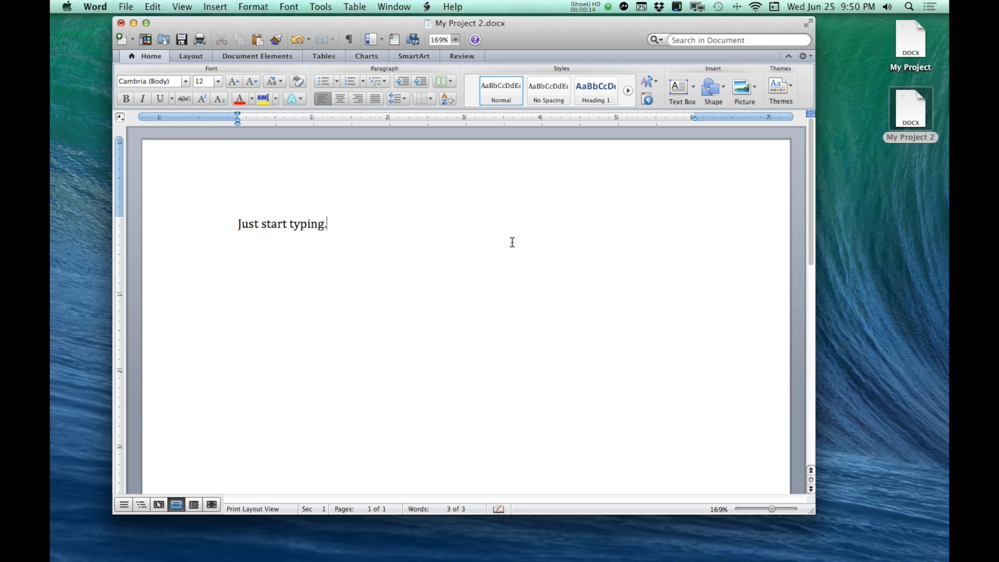
pyautogui.moveTo(412, 266)
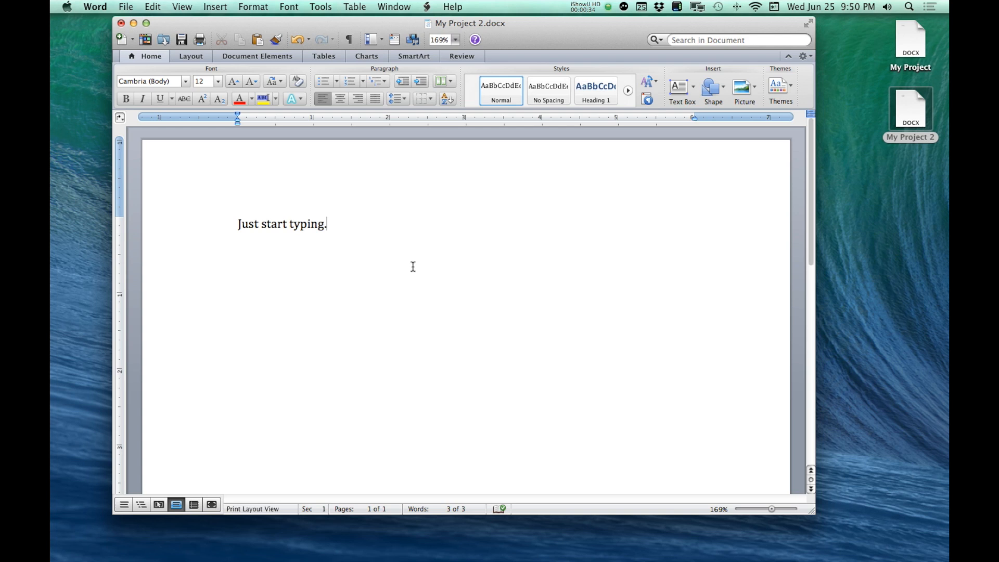
pyautogui.moveTo(263, 224)
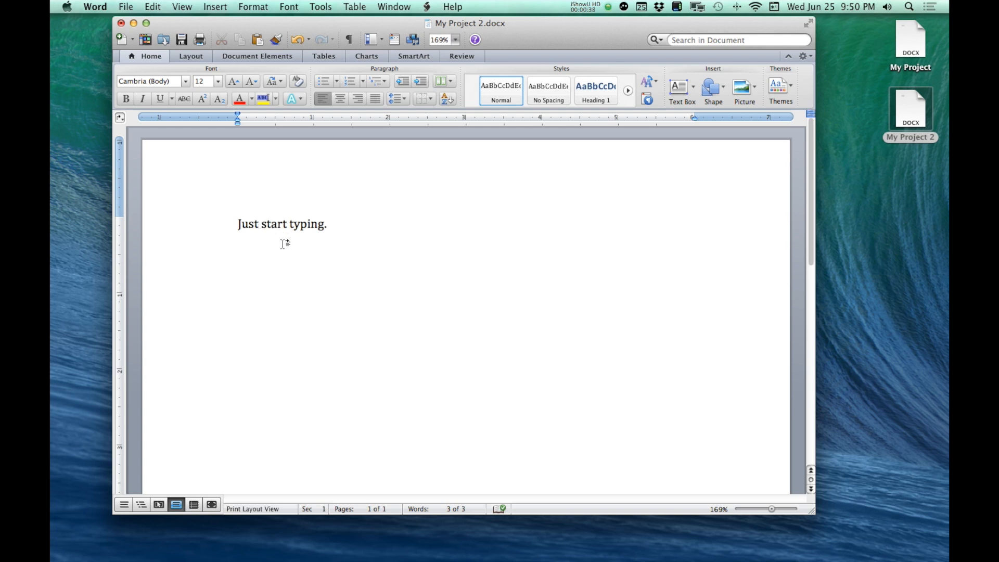
# Insert "put your hands on the keyboard and" before "start" in the sentence.
pyautogui.click(281, 224)
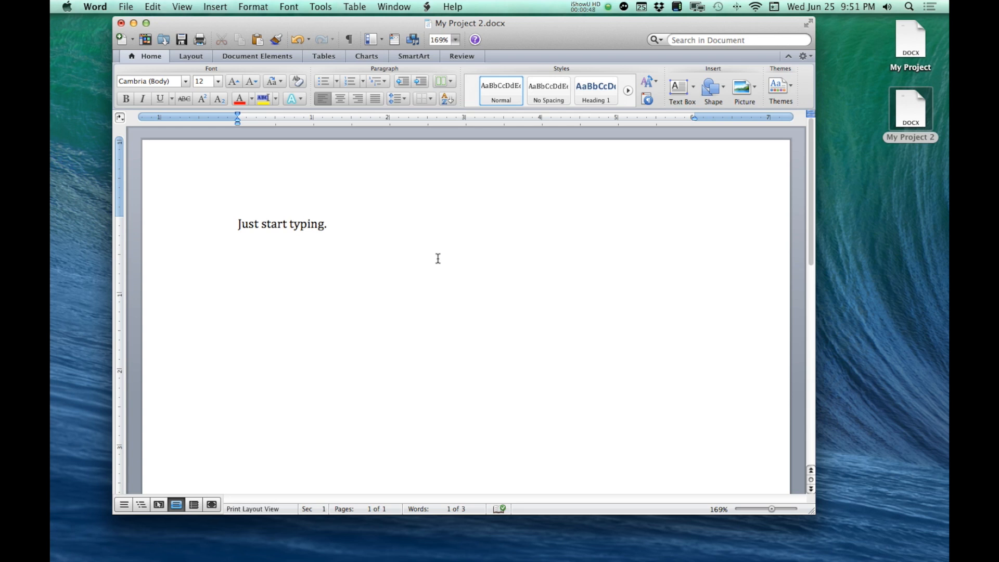
pyautogui.write('put your hands on the key')
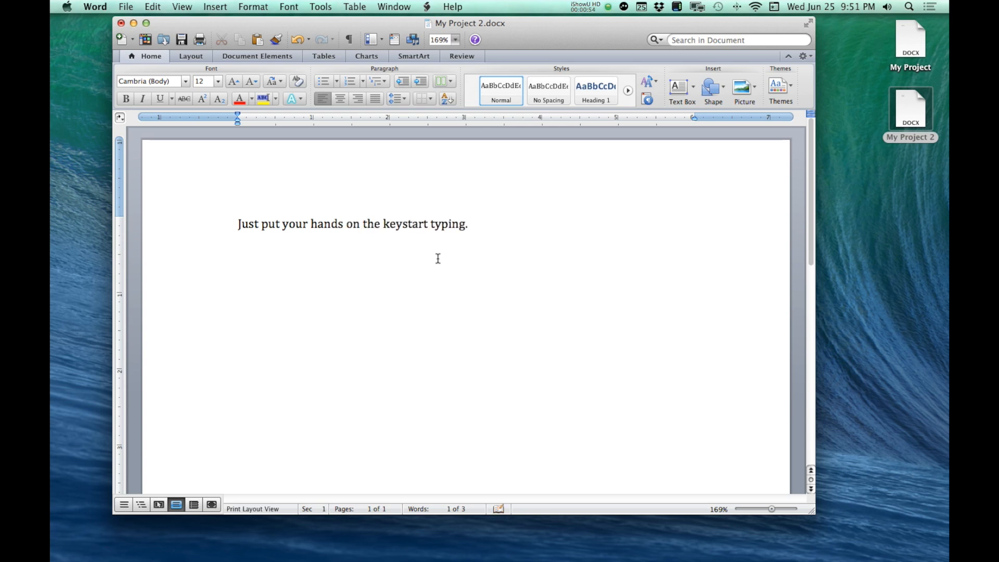
pyautogui.write('board')
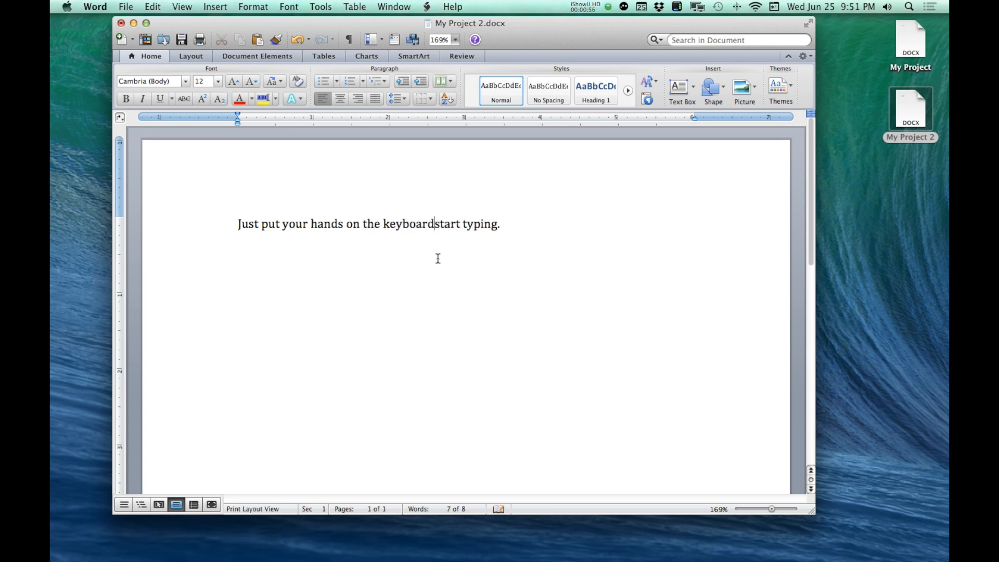
pyautogui.write('and')
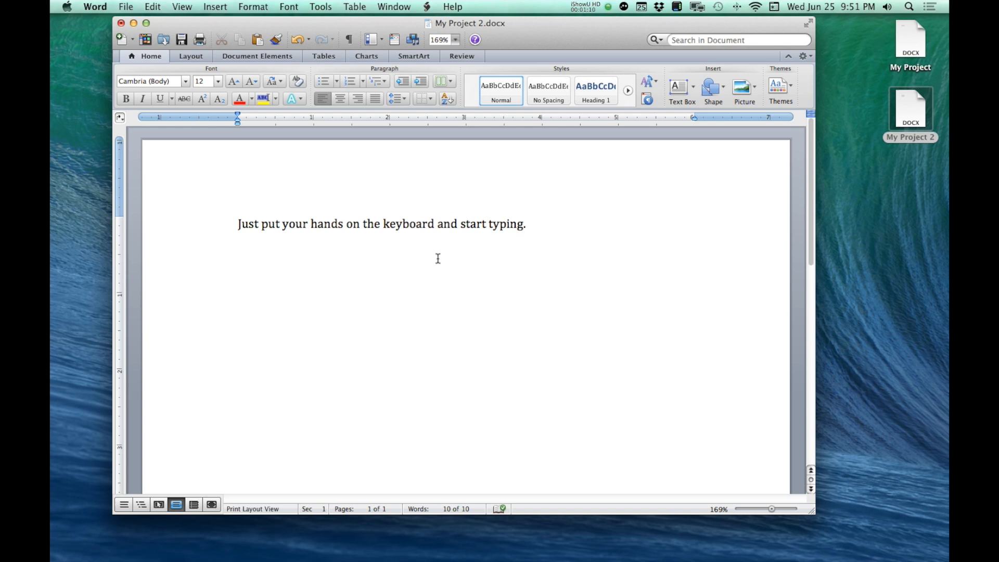
# Append a sentence noting text will automatically wrap to the next line.
pyautogui.click(526, 224)
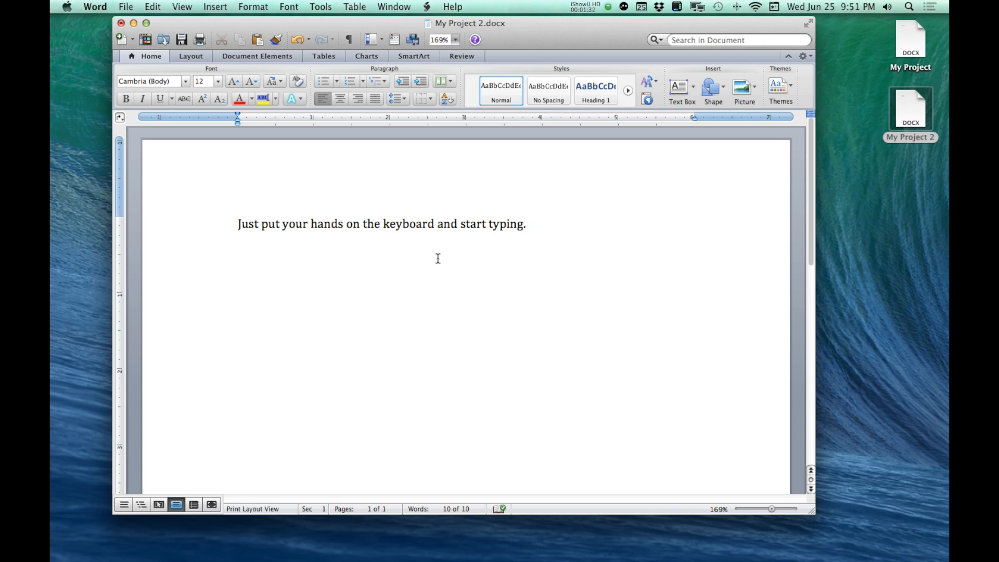
pyautogui.write('When')
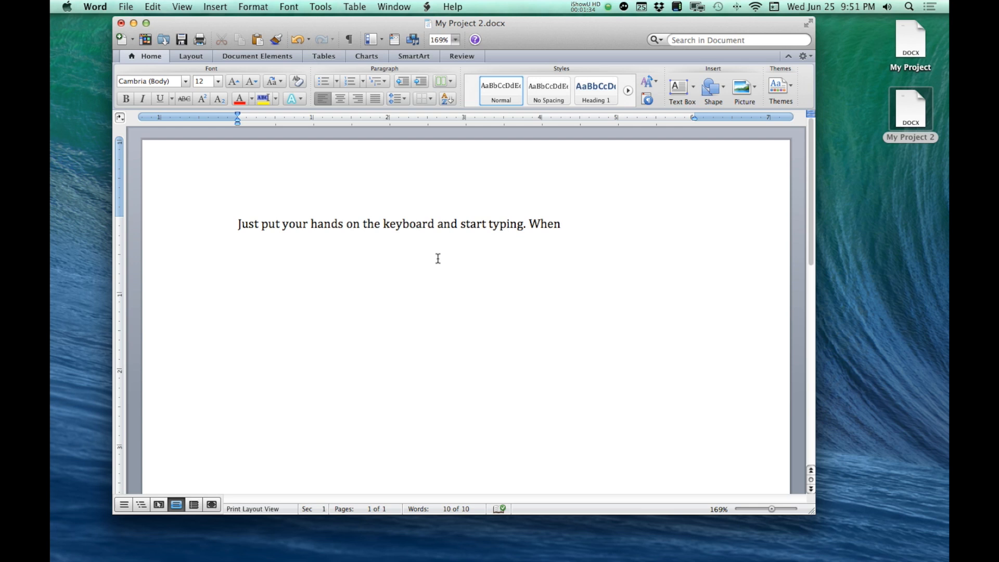
pyautogui.write('you are typing')
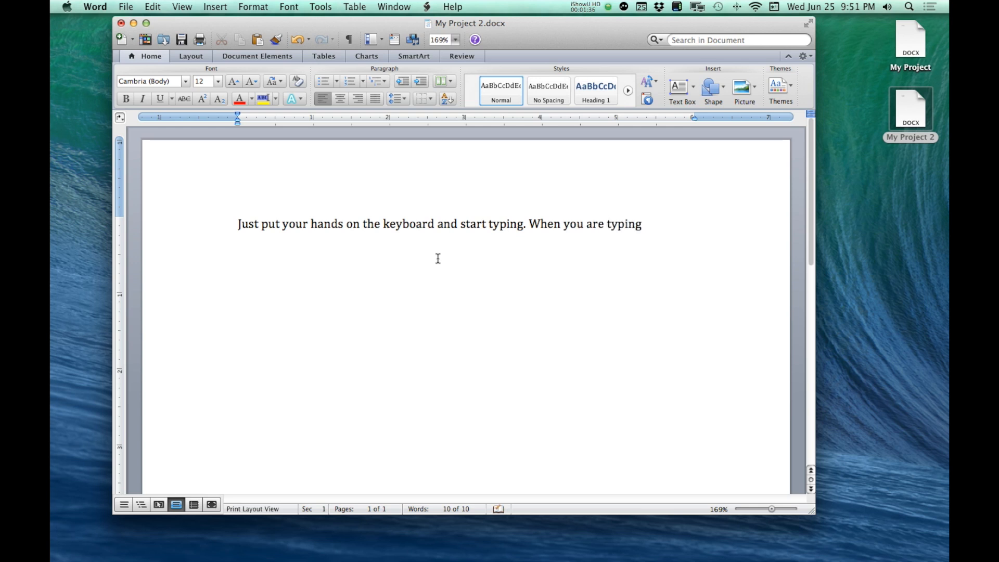
pyautogui.write('text in Word, and you reach the end of a line, then')
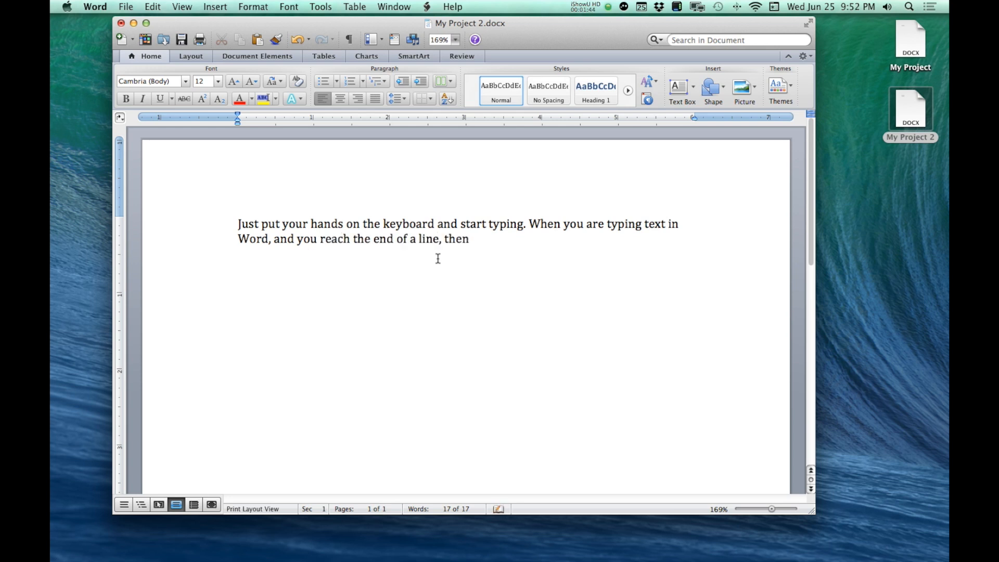
pyautogui.write('text will au')
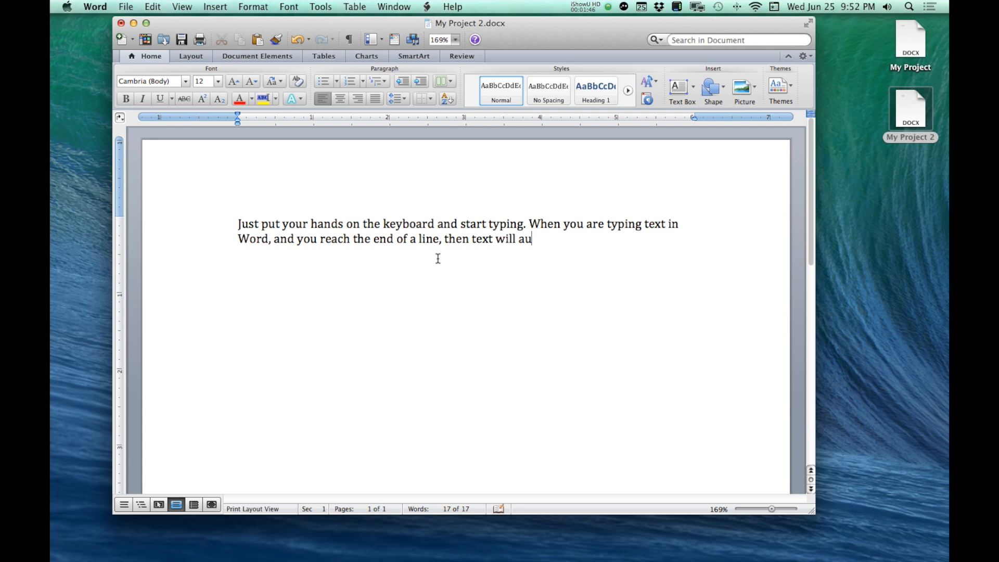
pyautogui.write('tomatically w')
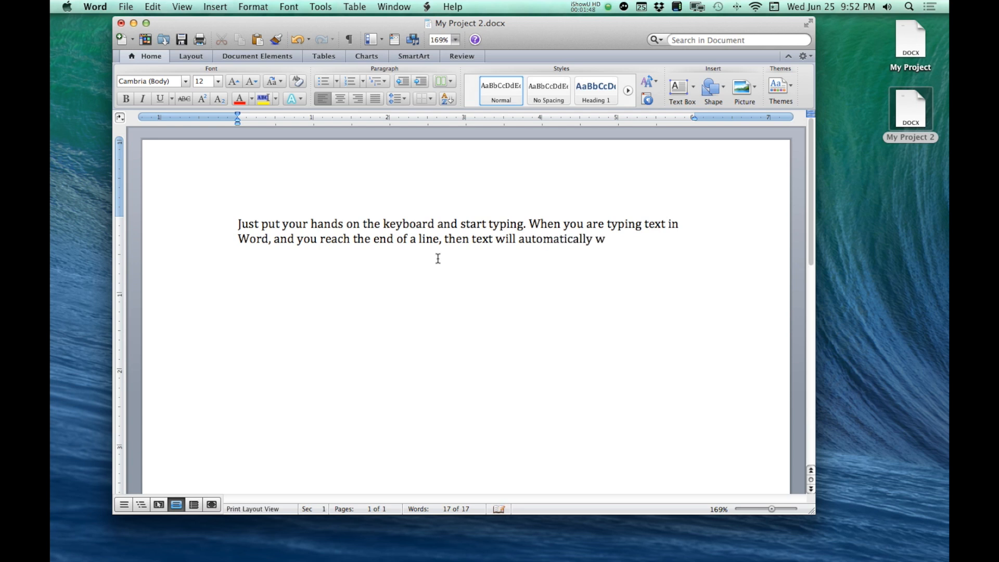
pyautogui.write('rap to the')
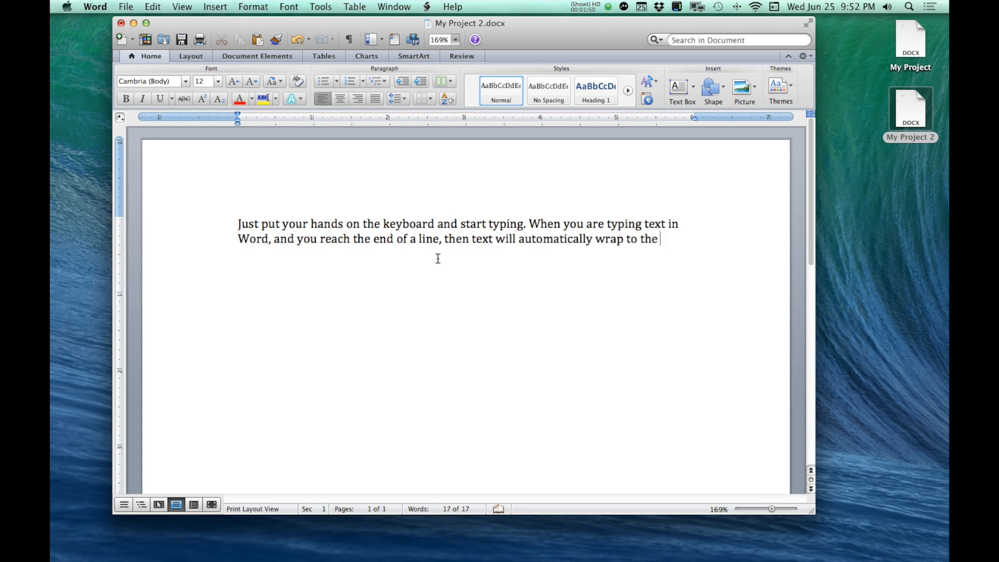
pyautogui.write('next line.')
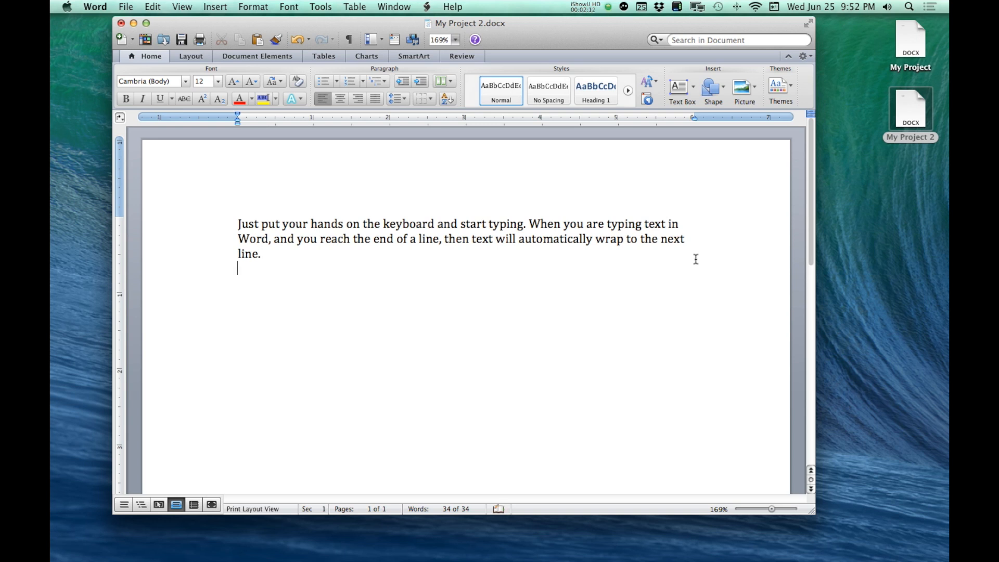
# Type "And now it is ready for me to begin my new paragraph." on the new line.
pyautogui.write('And now it is')
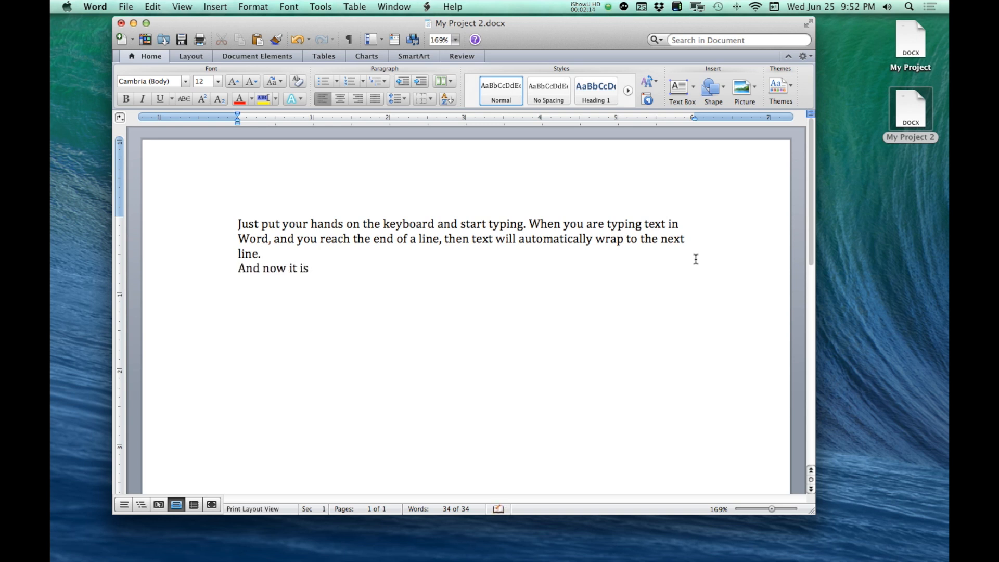
pyautogui.write('ready for me t')
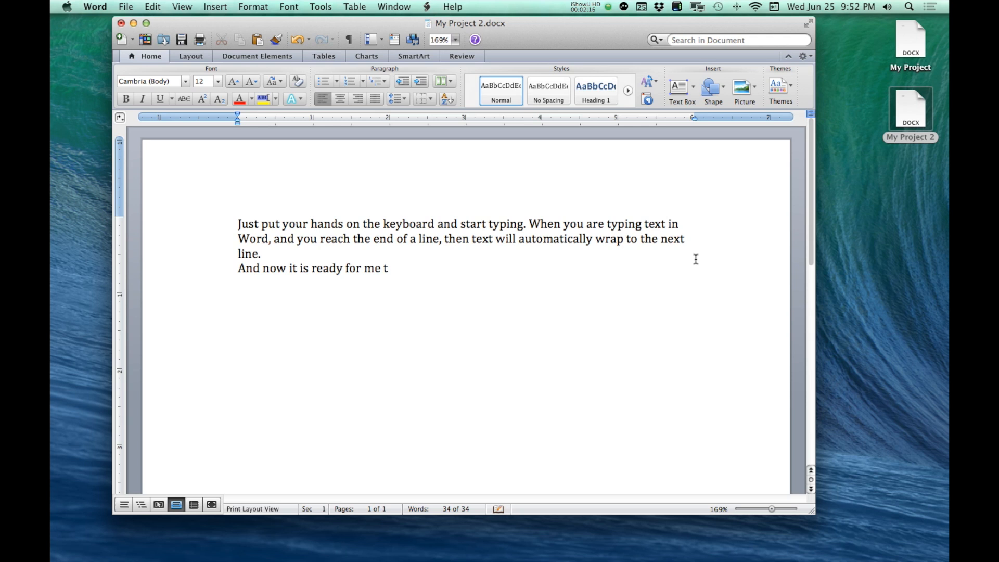
pyautogui.write('o begin my new')
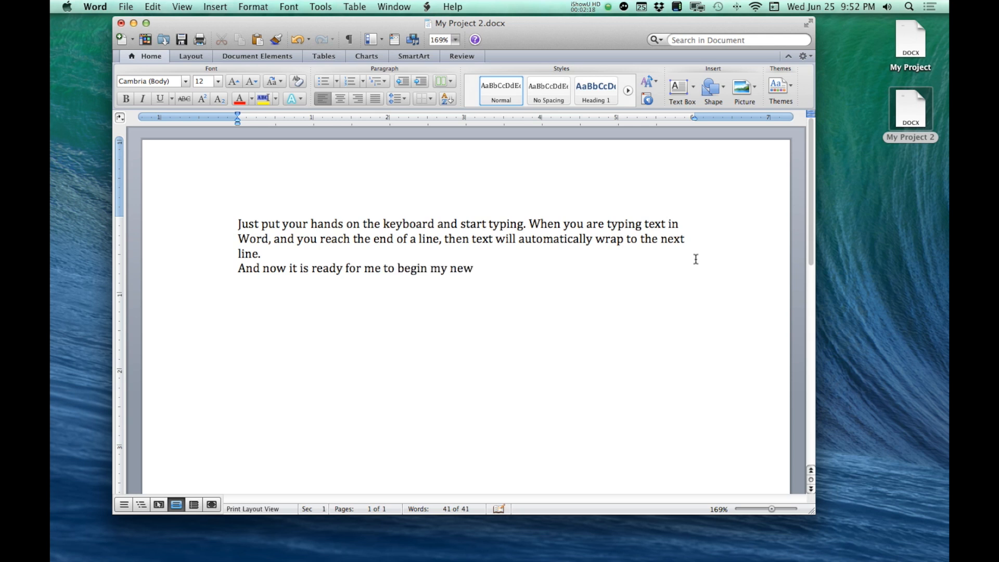
pyautogui.write('paragraph.')
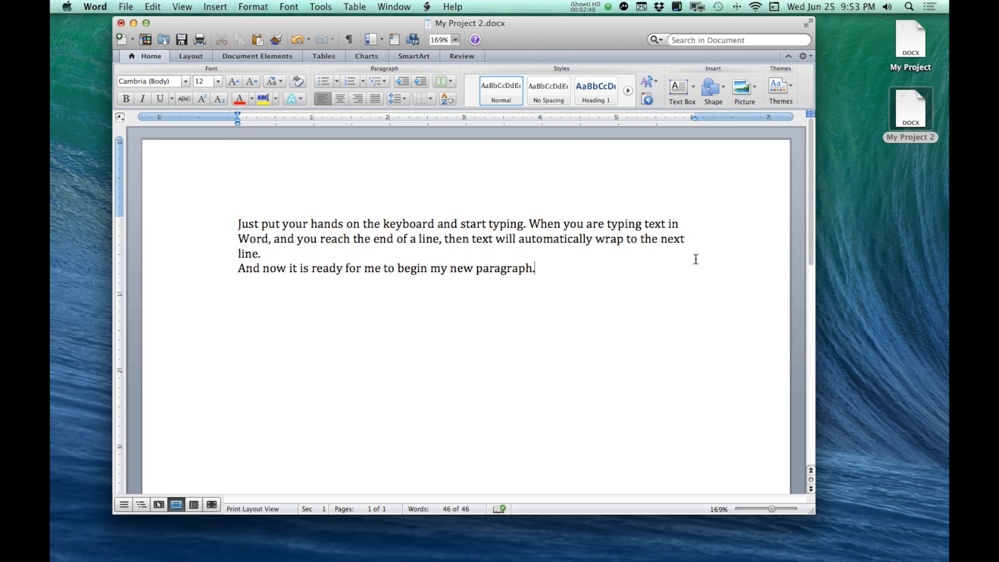
pyautogui.press('backspace')
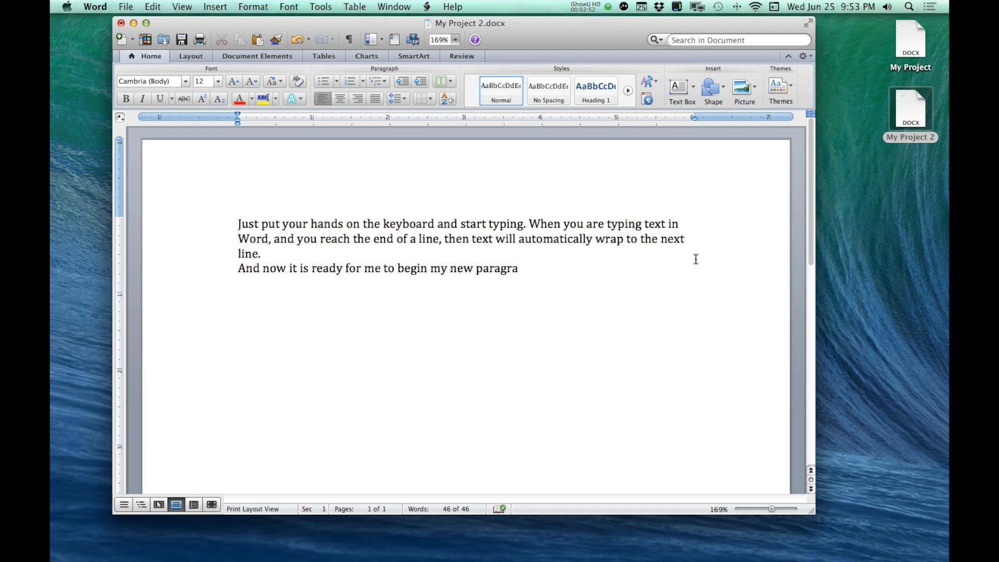
pyautogui.write('ph')
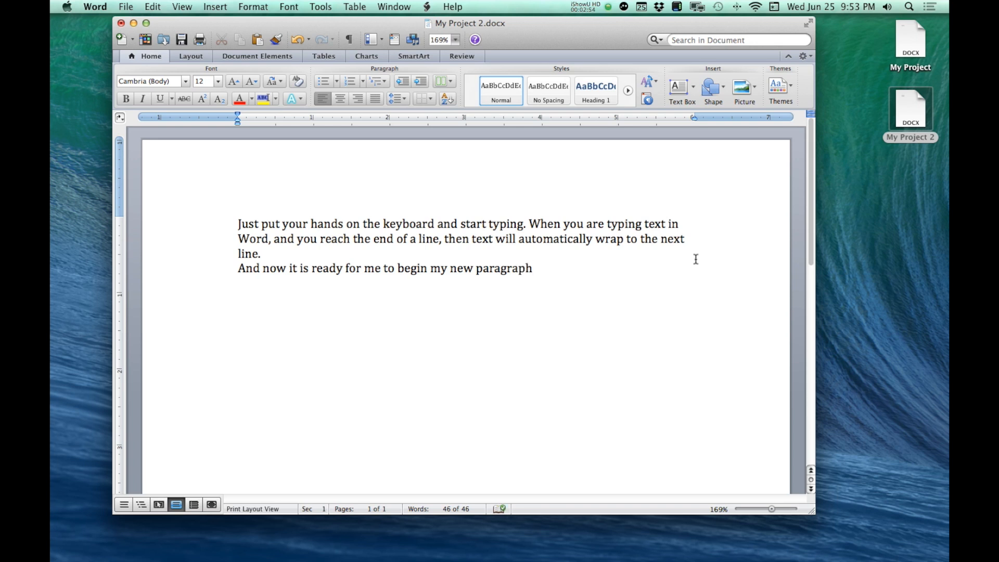
pyautogui.write('.')
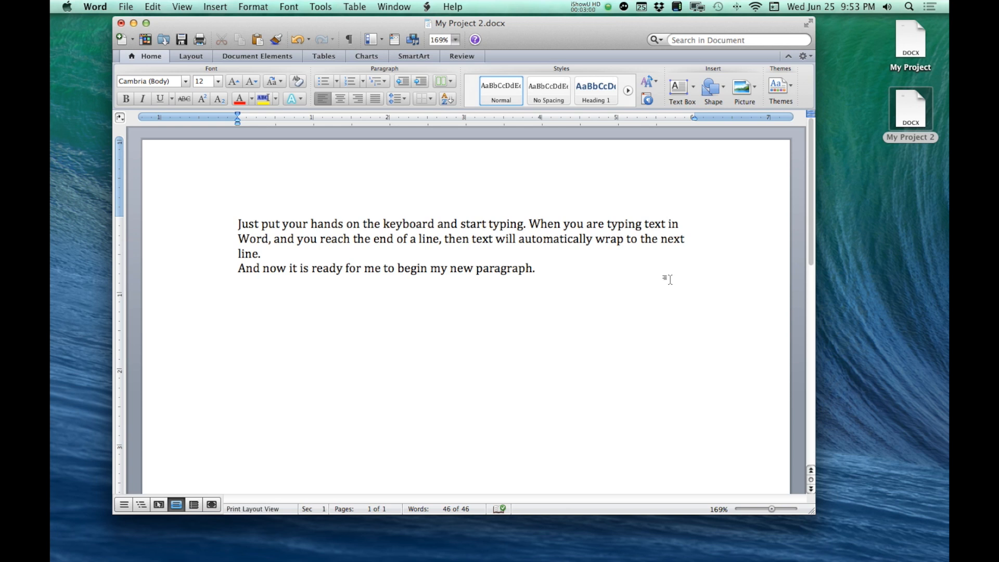
pyautogui.click(534, 268)
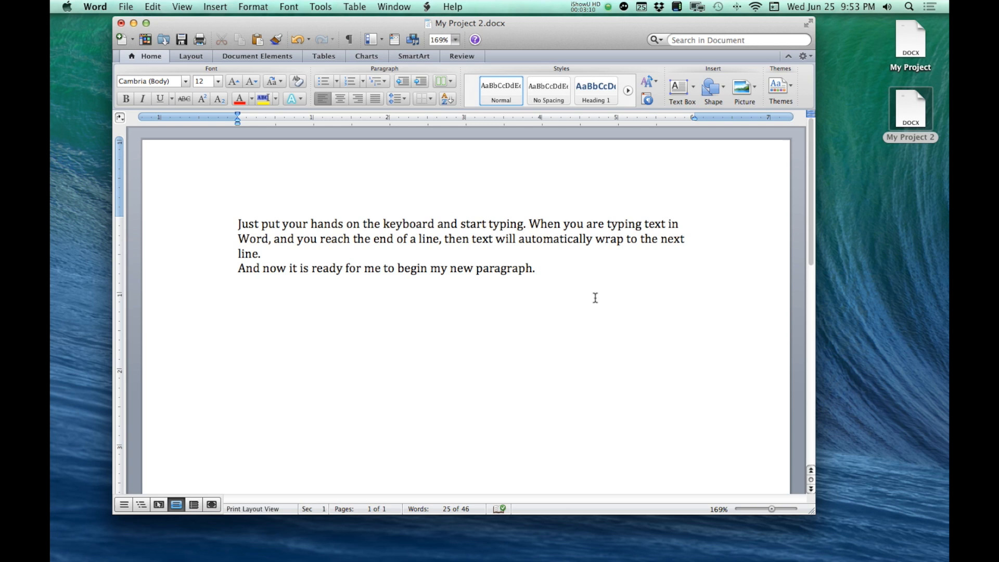
pyautogui.press('backspace')
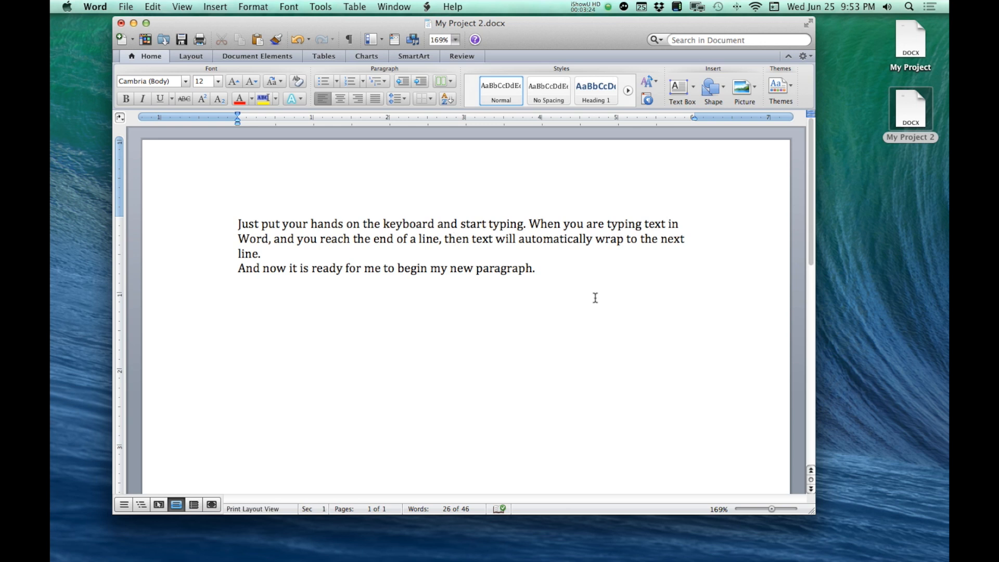
# Select and delete "reach the end of a line" from the first paragraph.
pyautogui.click(455, 238)
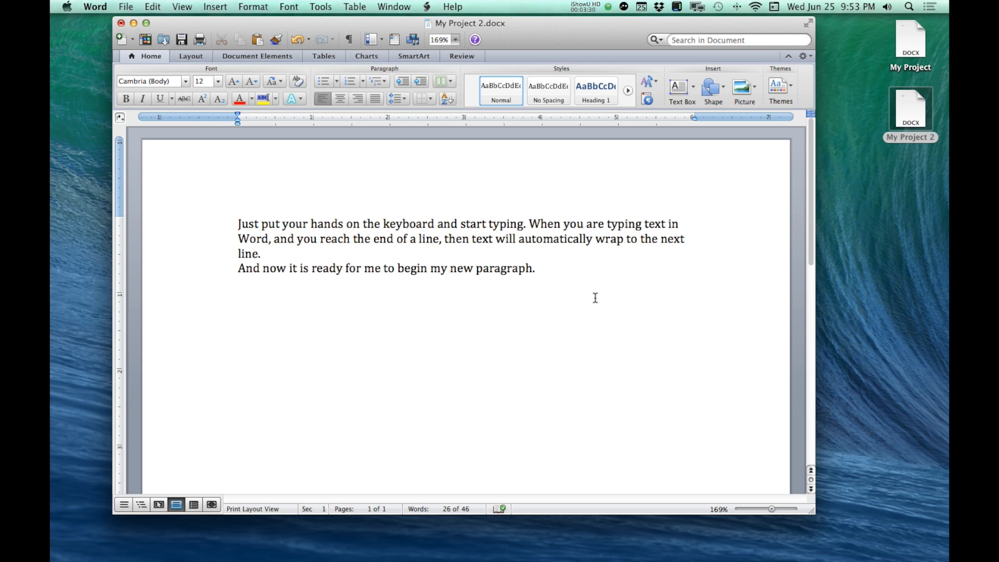
pyautogui.click(455, 238)
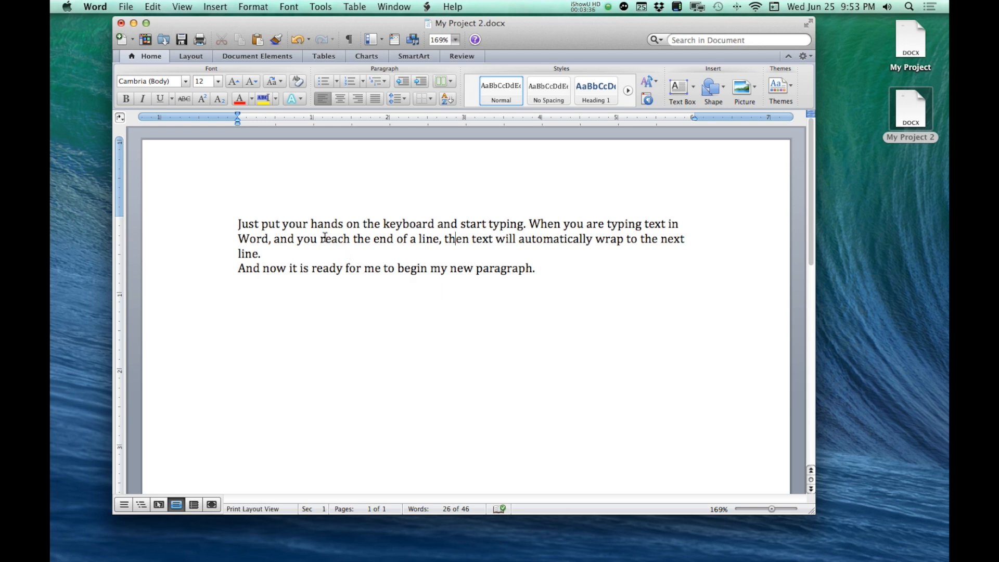
pyautogui.doubleClick(331, 238)
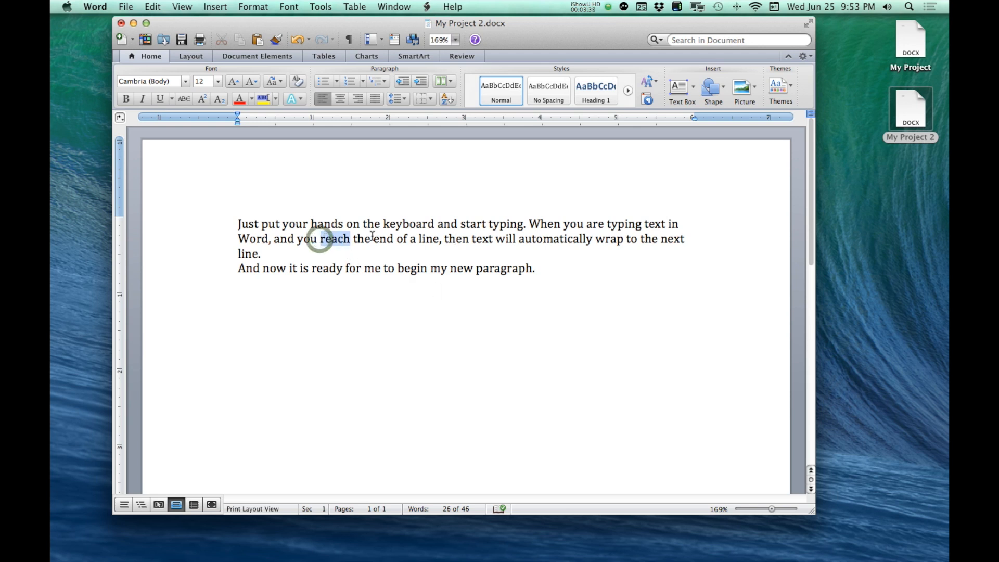
pyautogui.moveTo(318, 238); pyautogui.dragTo(439, 239)
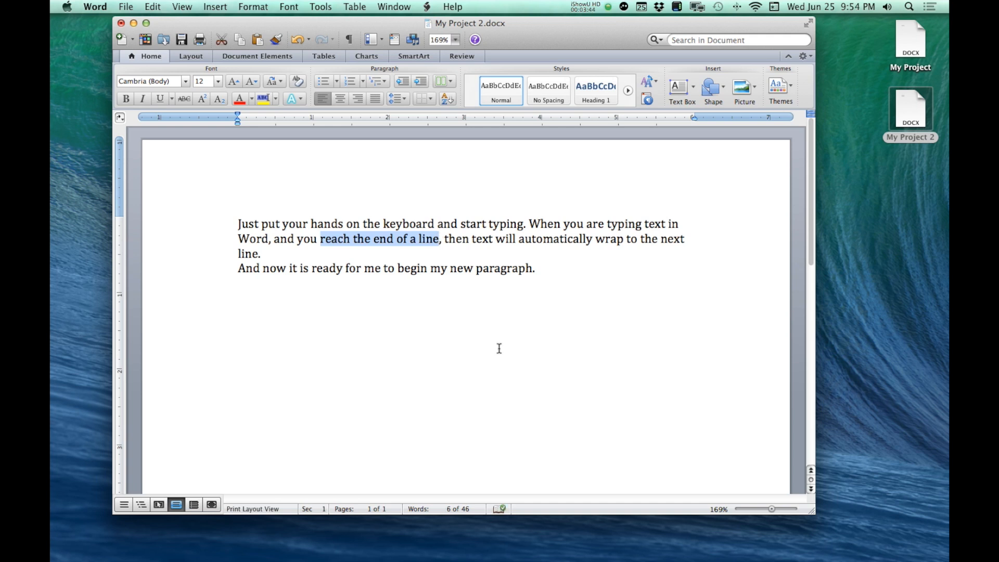
pyautogui.press('Delete')
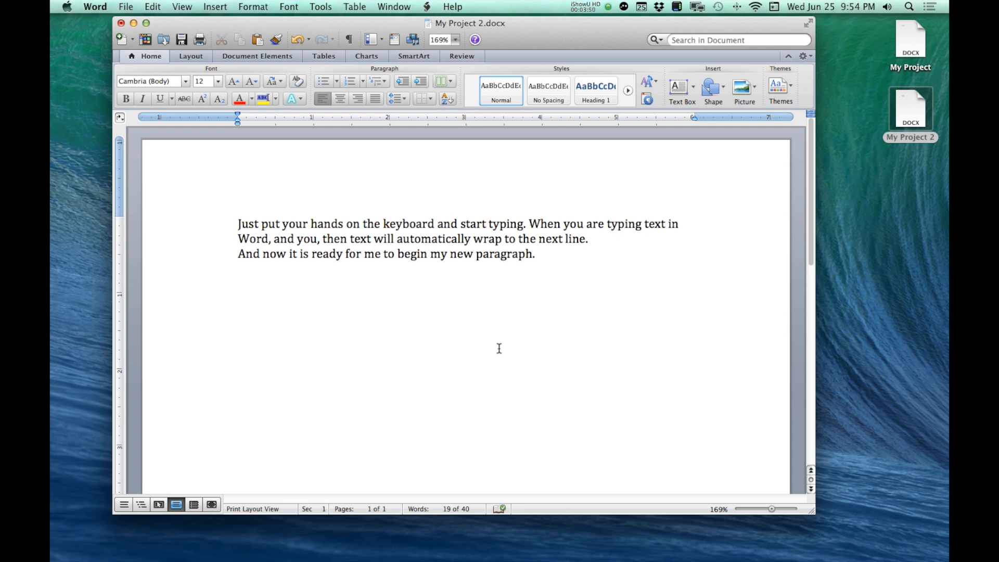
pyautogui.click(317, 239)
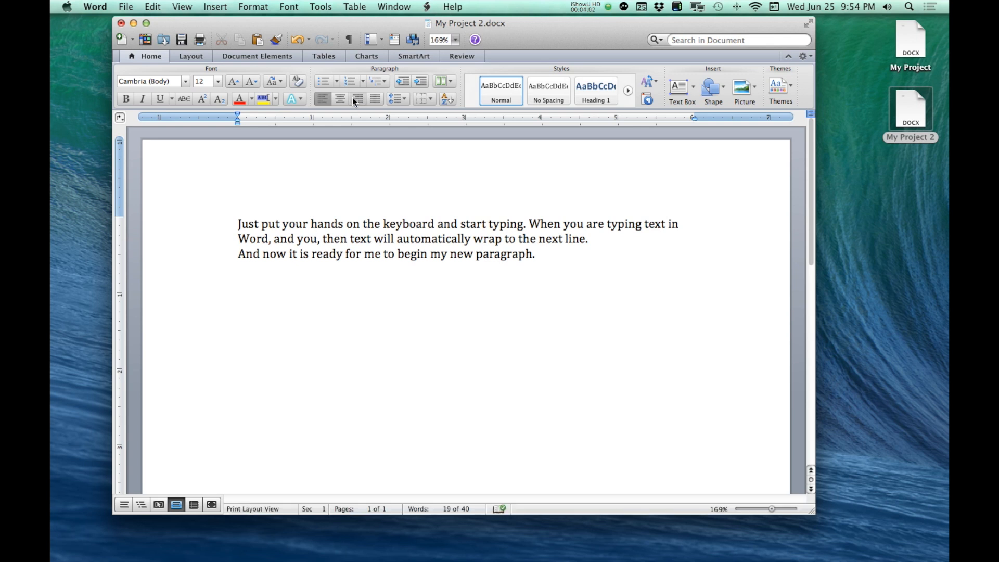
pyautogui.moveTo(297, 40)
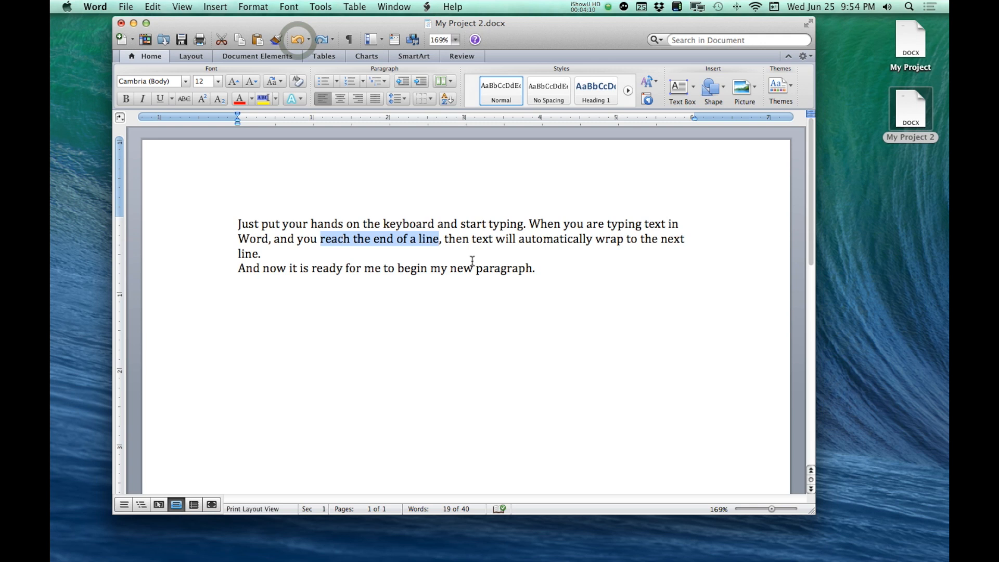
pyautogui.click(296, 40)
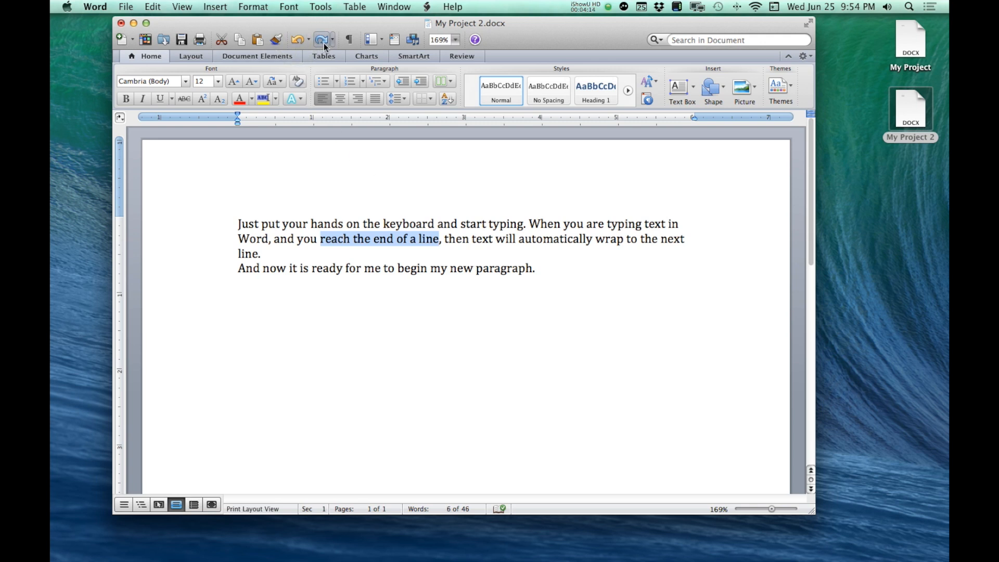
pyautogui.moveTo(321, 40)
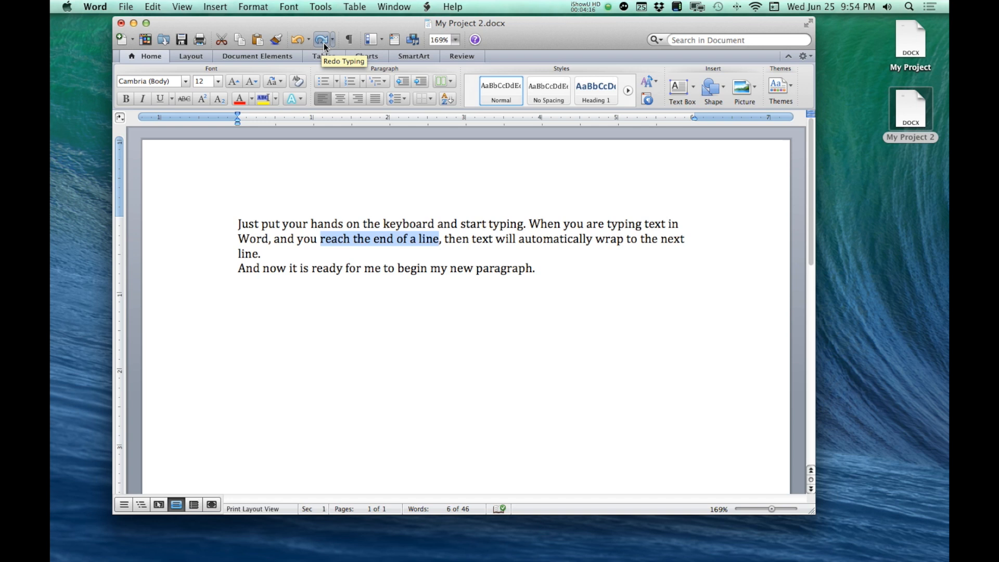
pyautogui.click(322, 39)
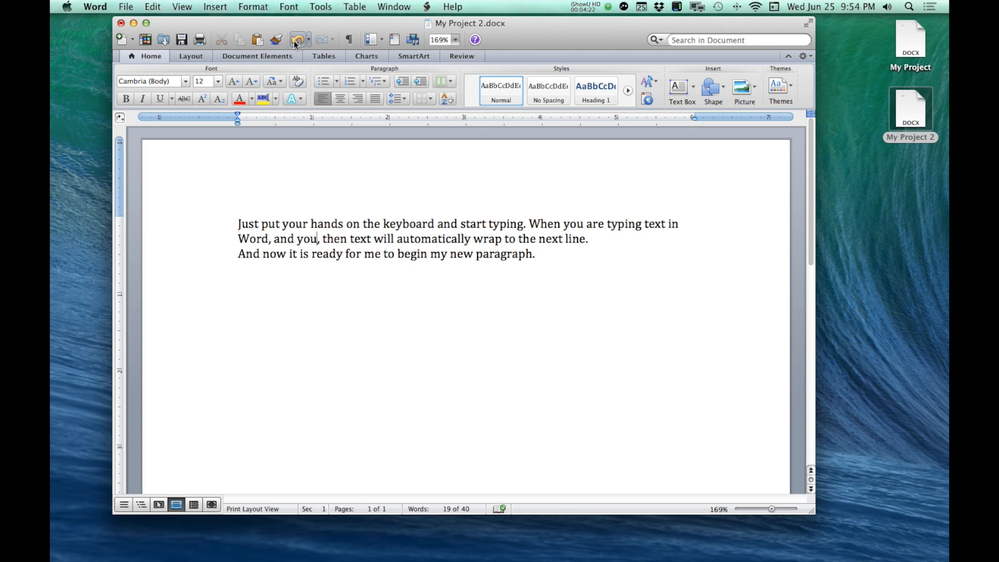
# Open the Edit menu to redo the phrase deletion.
pyautogui.click(151, 6)
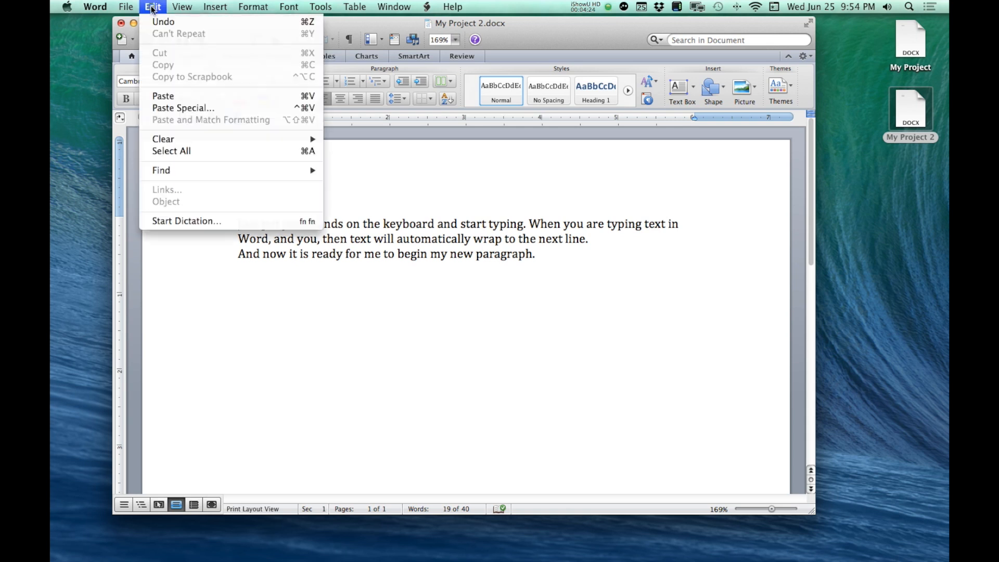
pyautogui.moveTo(163, 21)
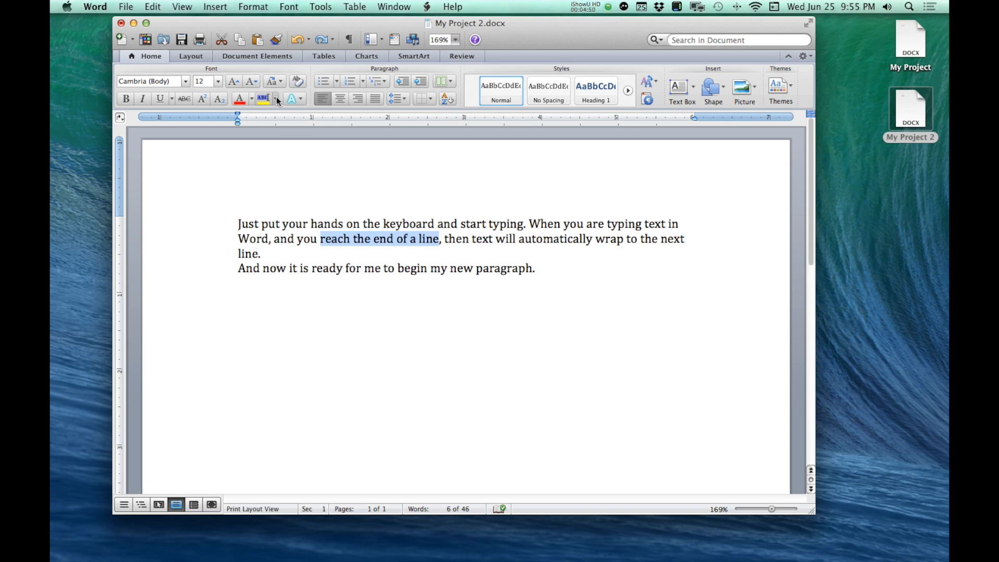
pyautogui.moveTo(298, 39)
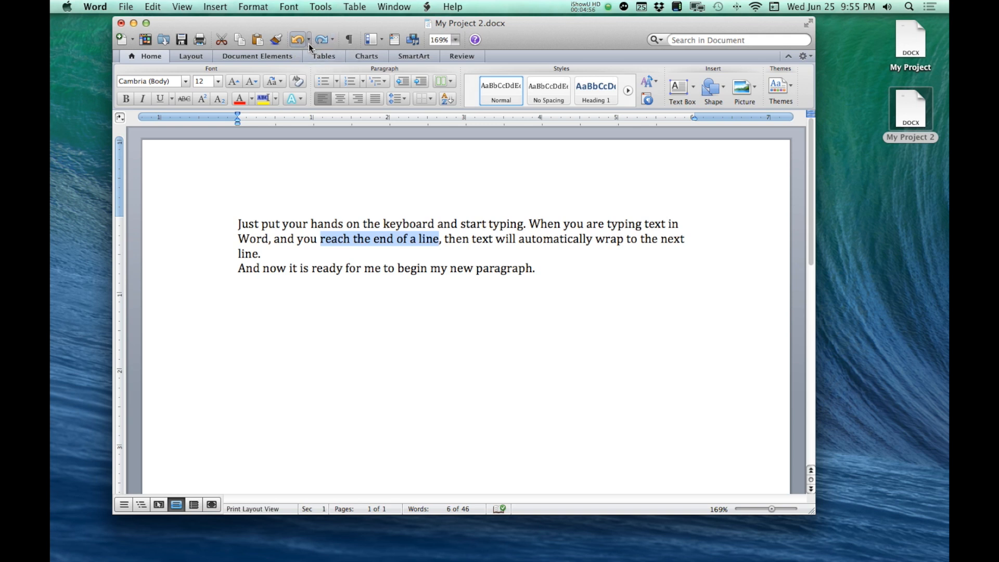
pyautogui.click(309, 39)
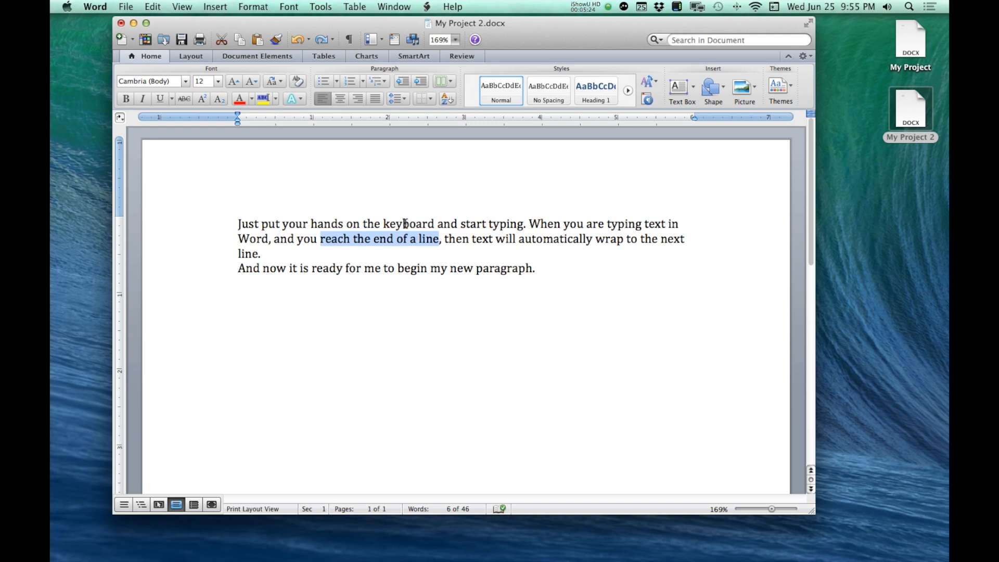
pyautogui.doubleClick(405, 224)
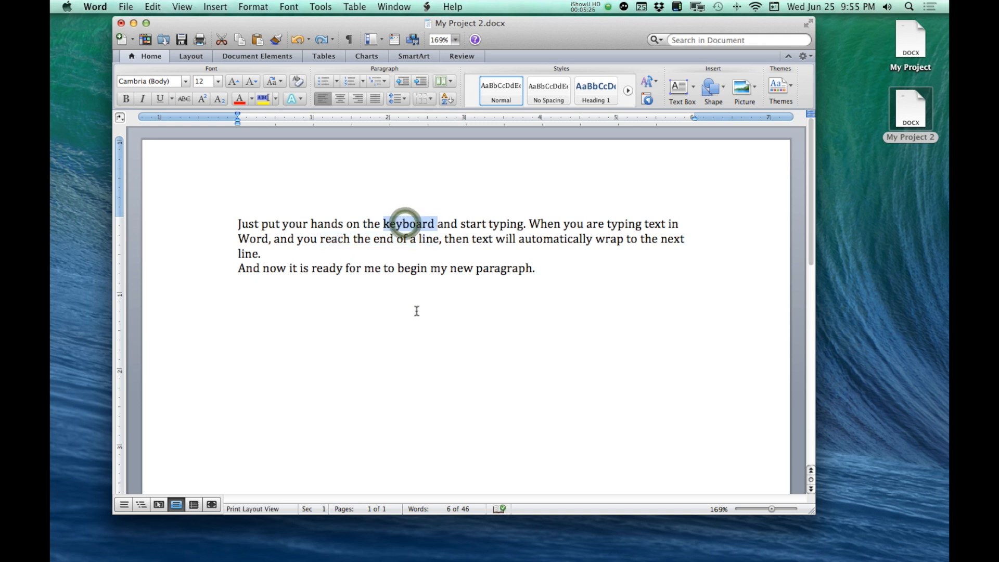
pyautogui.doubleClick(405, 223)
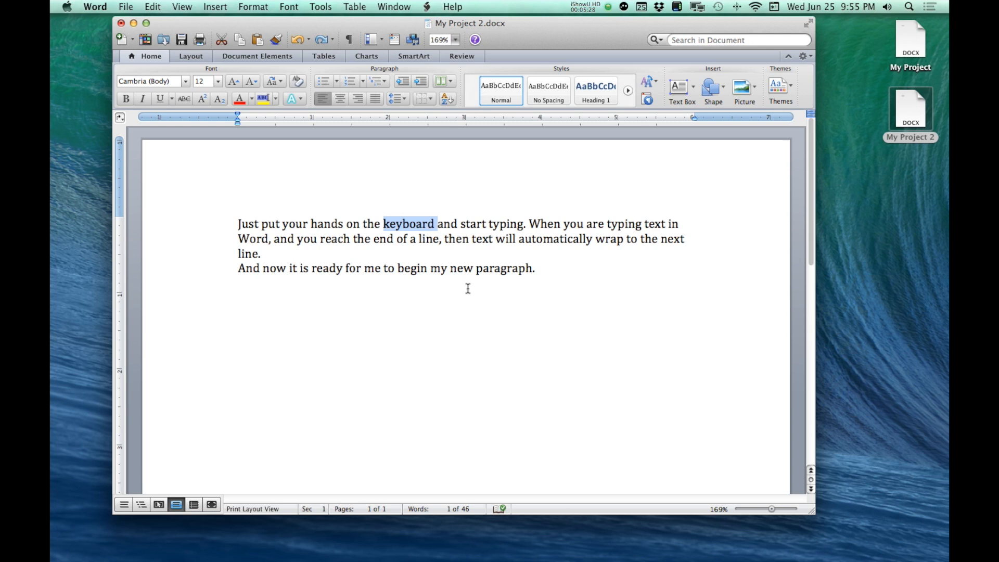
pyautogui.doubleClick(555, 238)
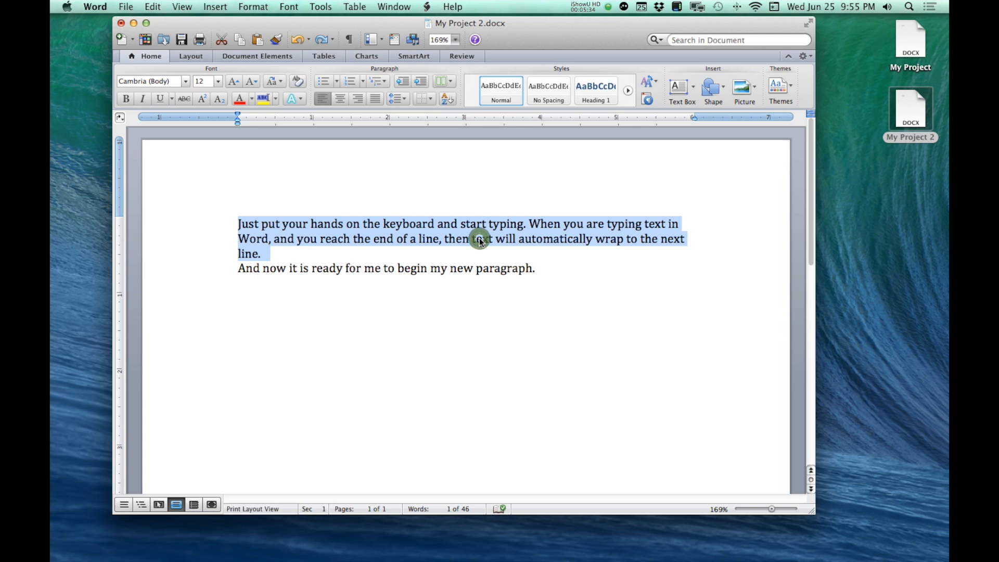
pyautogui.moveTo(267, 235)
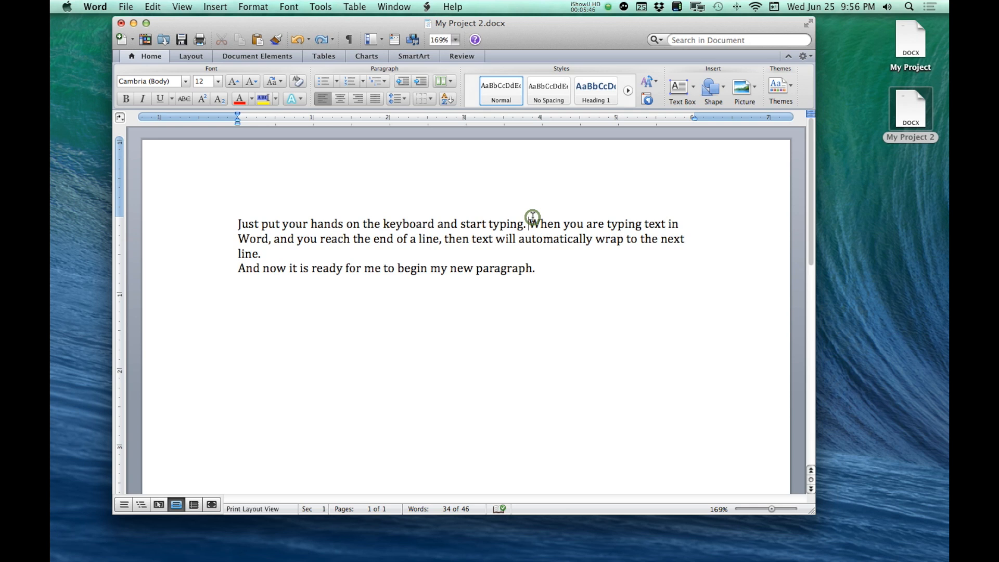
pyautogui.click(530, 224)
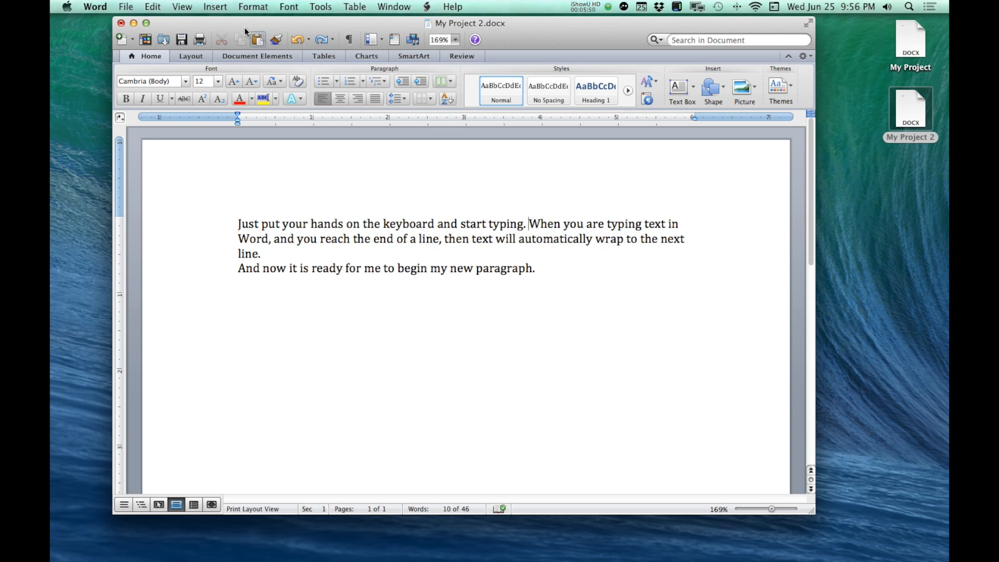
pyautogui.click(151, 7)
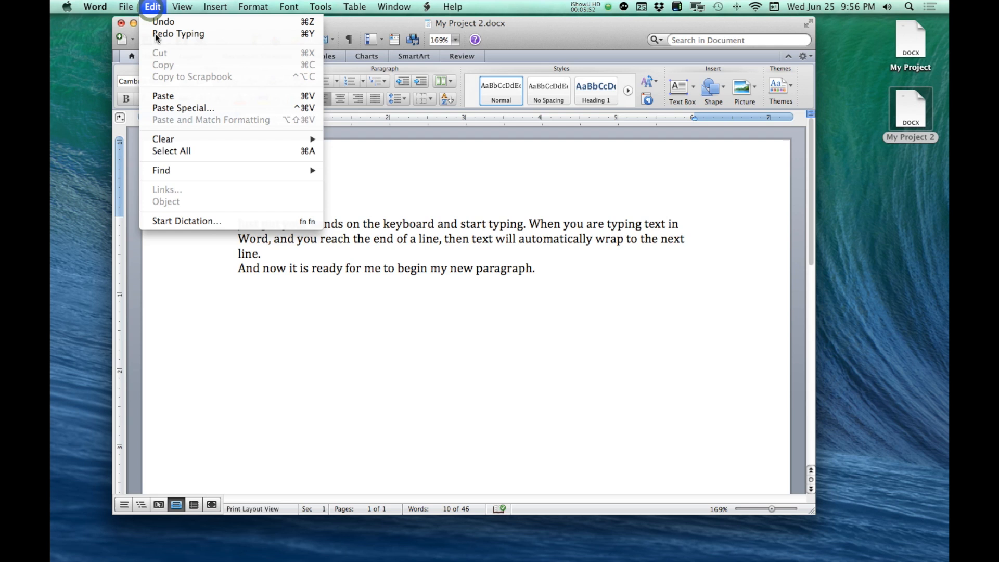
pyautogui.moveTo(171, 151)
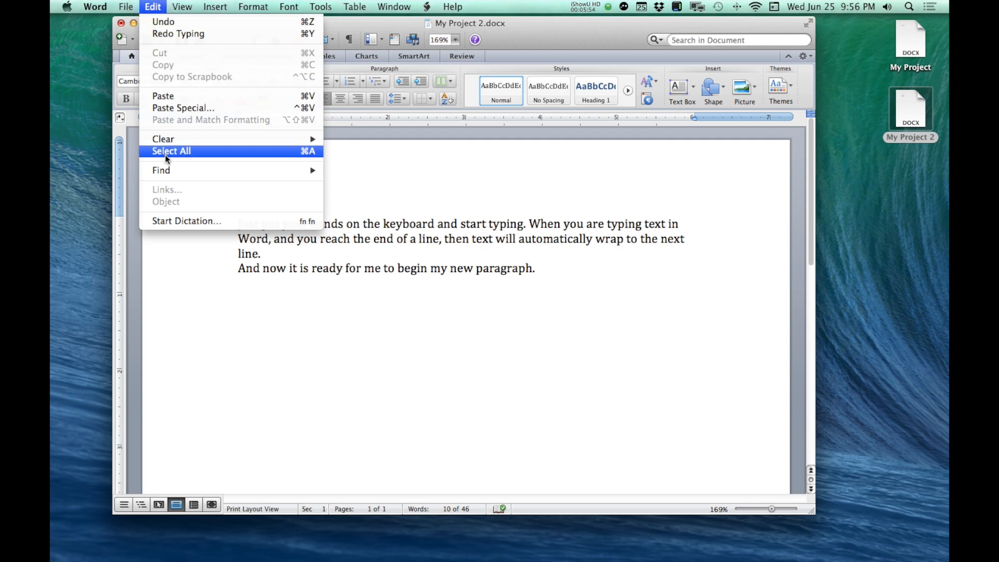
pyautogui.moveTo(311, 164)
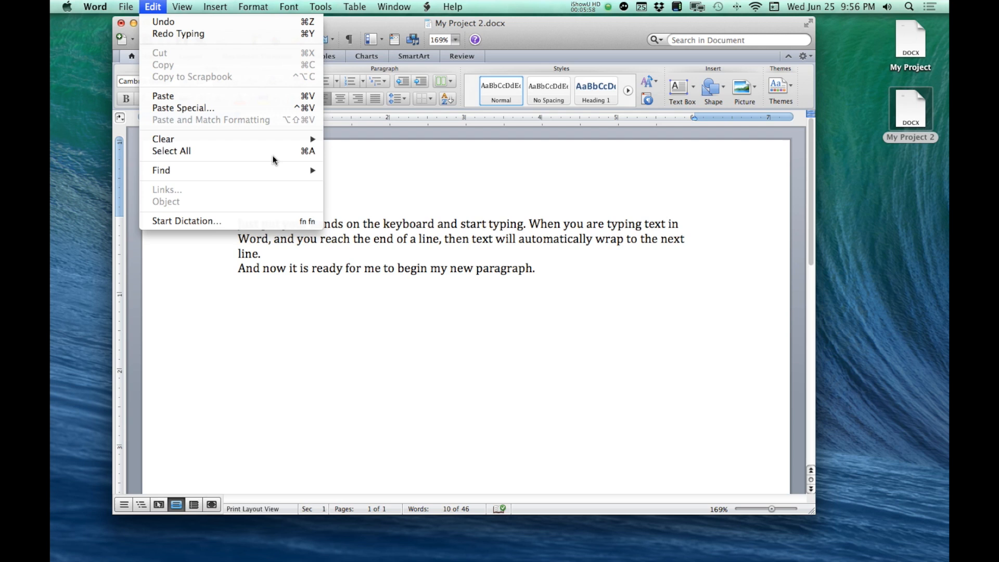
pyautogui.click(172, 150)
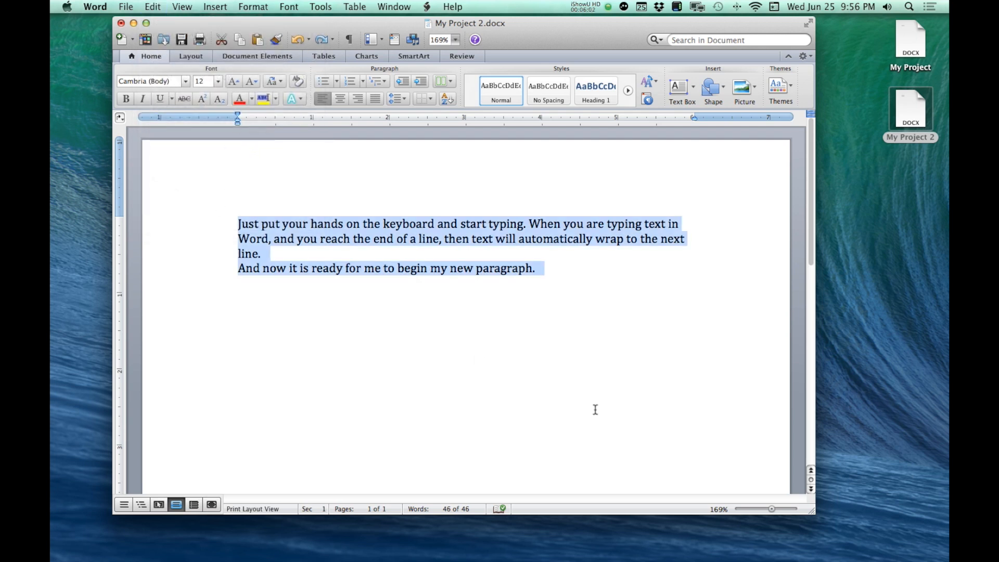
pyautogui.click(541, 268)
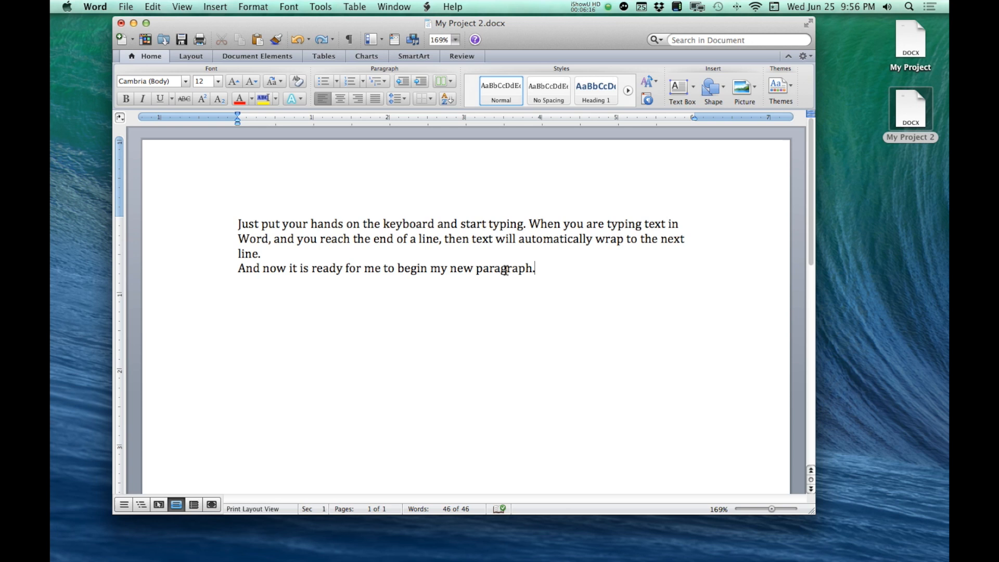
# Select the final word "paragraph" and type "block of text" over it.
pyautogui.doubleClick(502, 267)
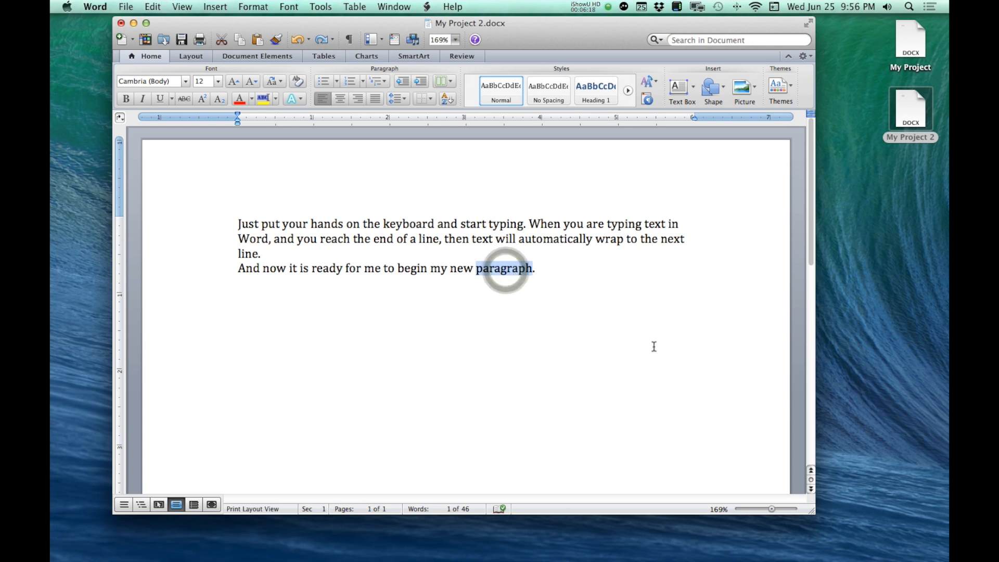
pyautogui.write('block of text')
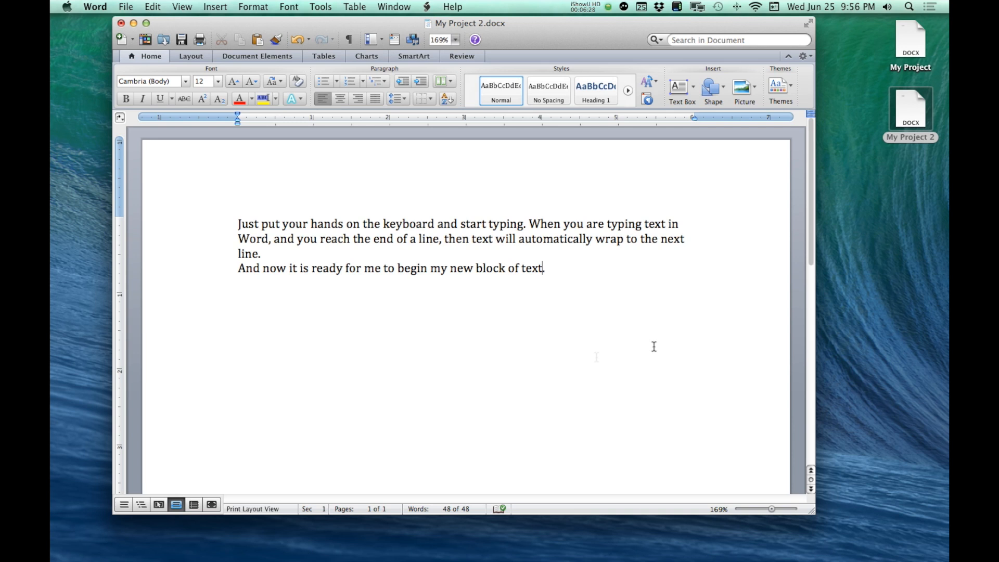
pyautogui.moveTo(597, 357)
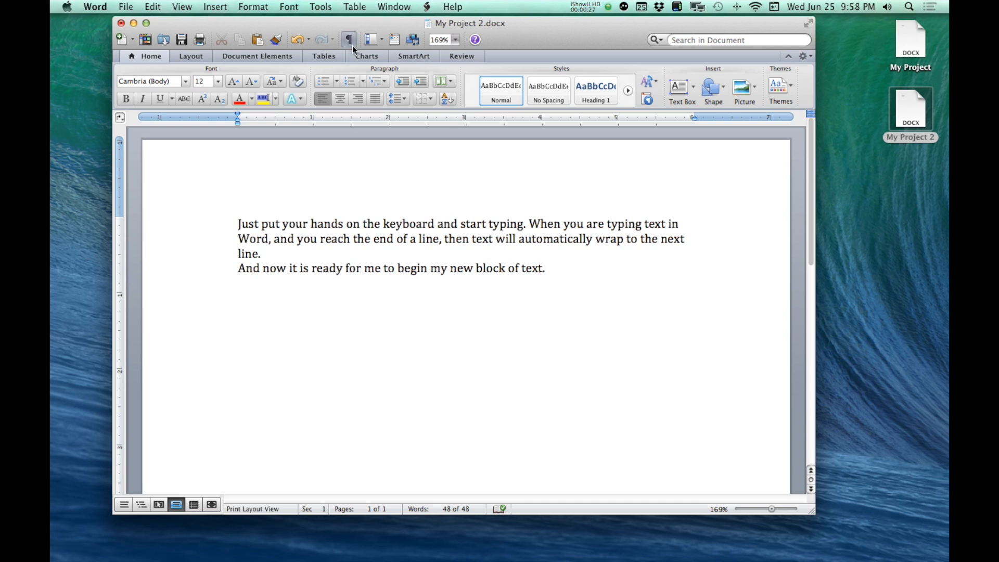
pyautogui.moveTo(349, 40)
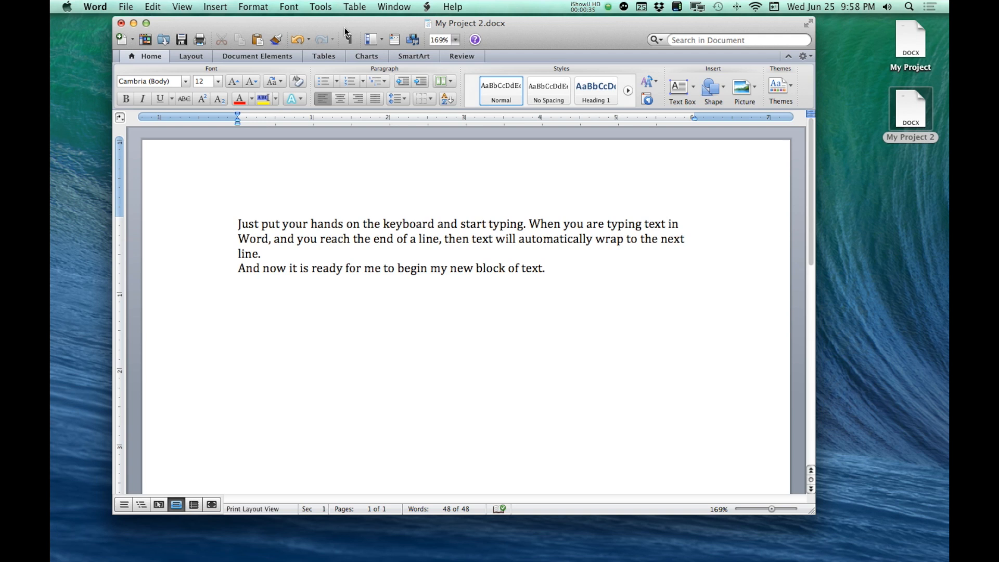
pyautogui.click(347, 40)
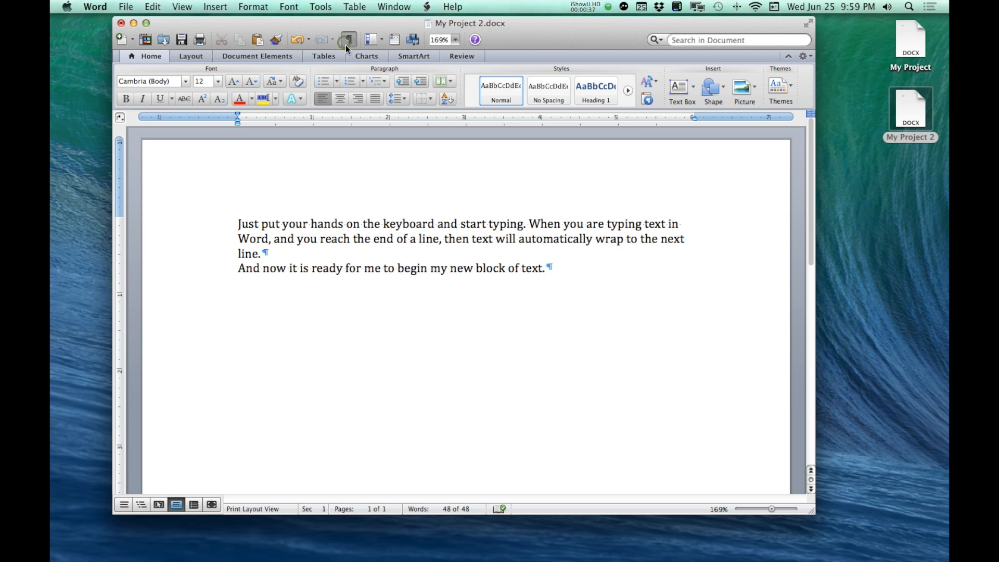
pyautogui.click(347, 40)
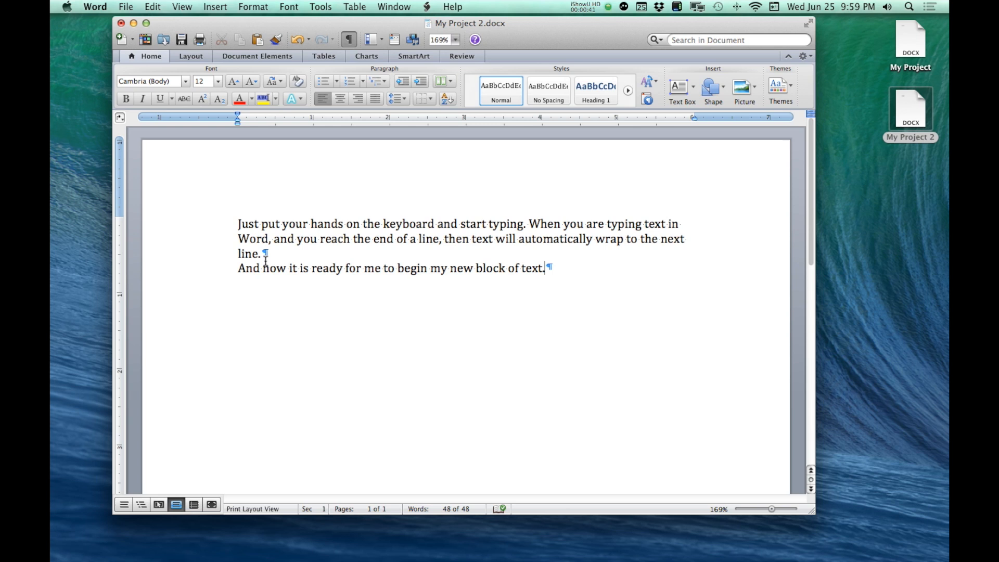
pyautogui.moveTo(460, 233)
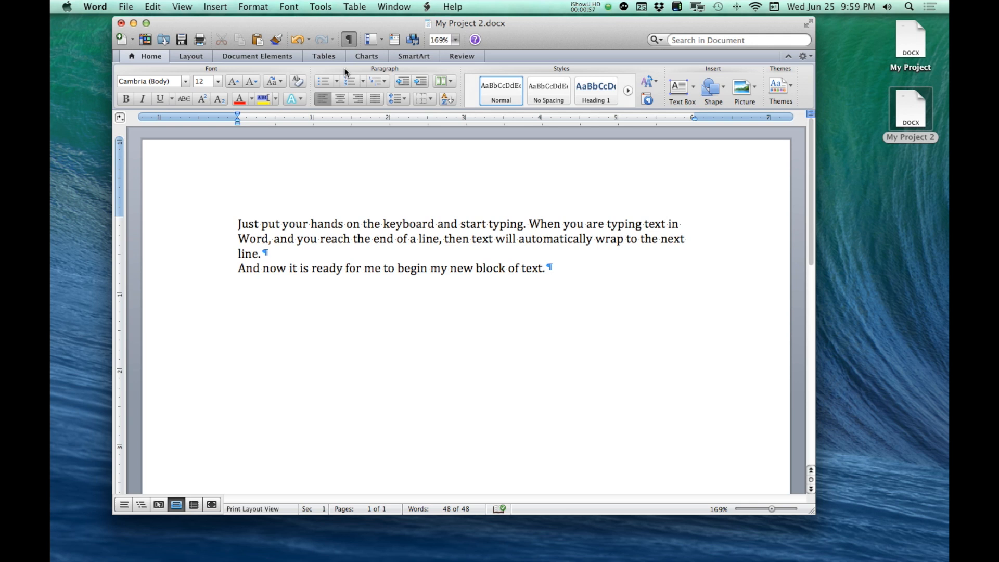
pyautogui.moveTo(552, 286)
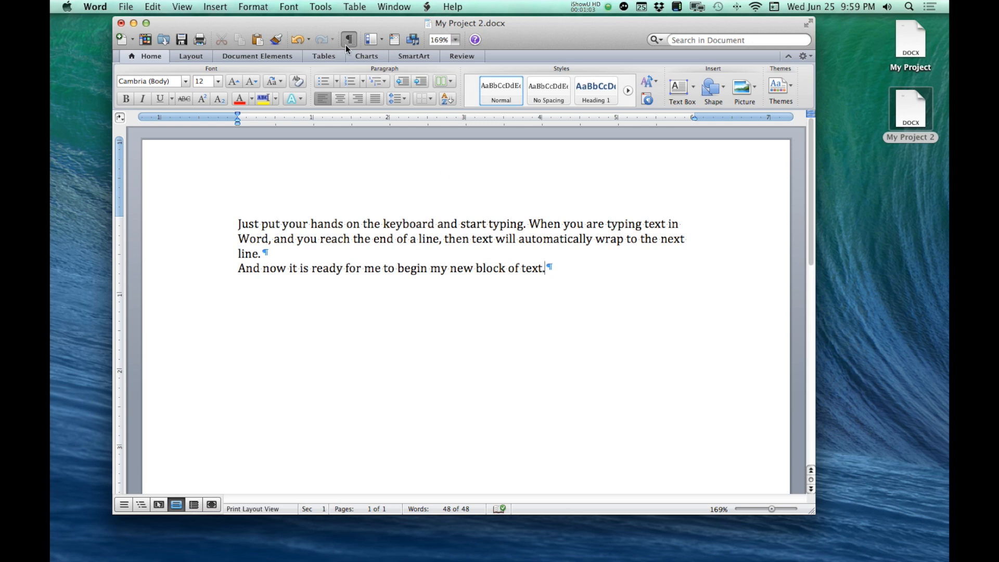
pyautogui.moveTo(574, 265)
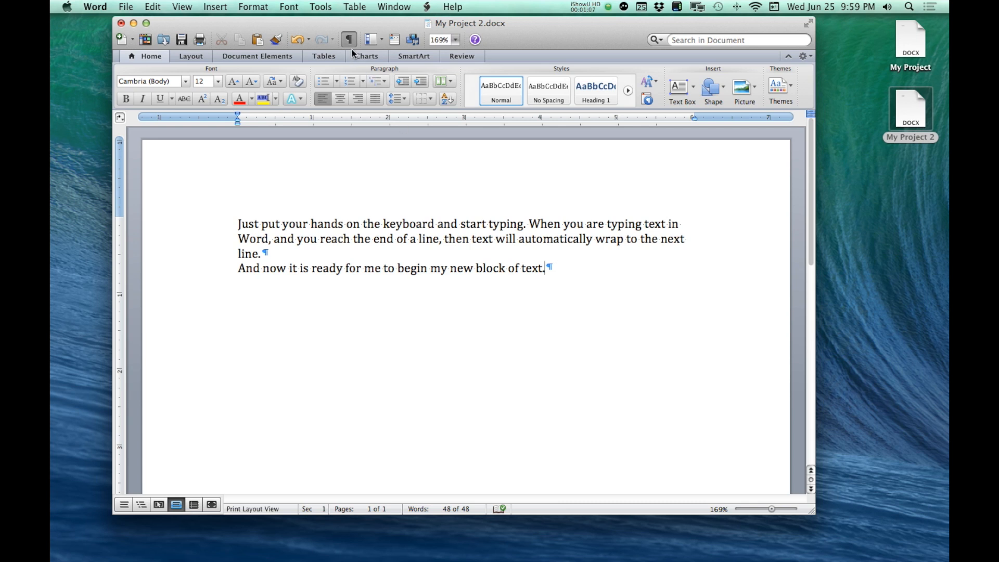
pyautogui.moveTo(348, 40)
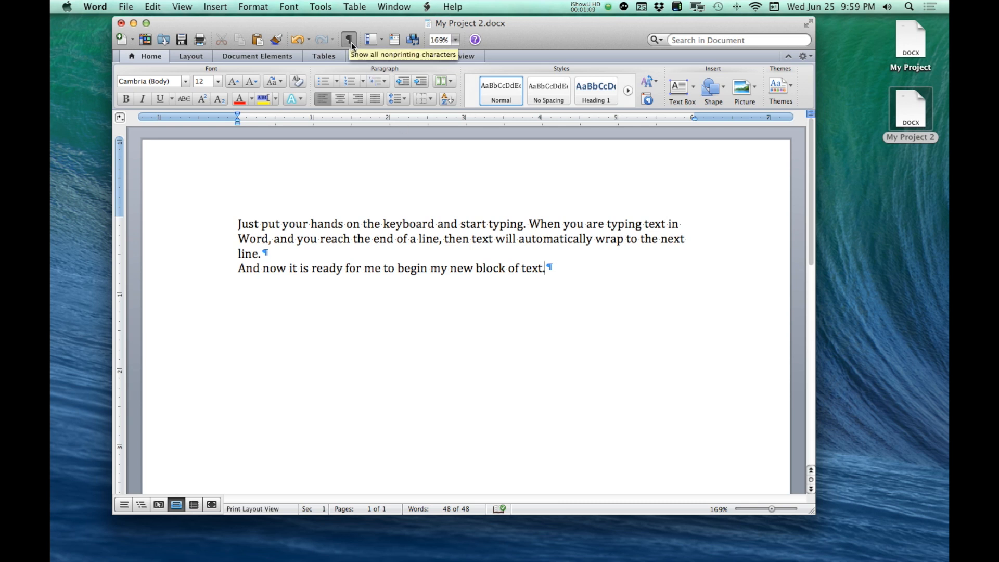
pyautogui.click(348, 40)
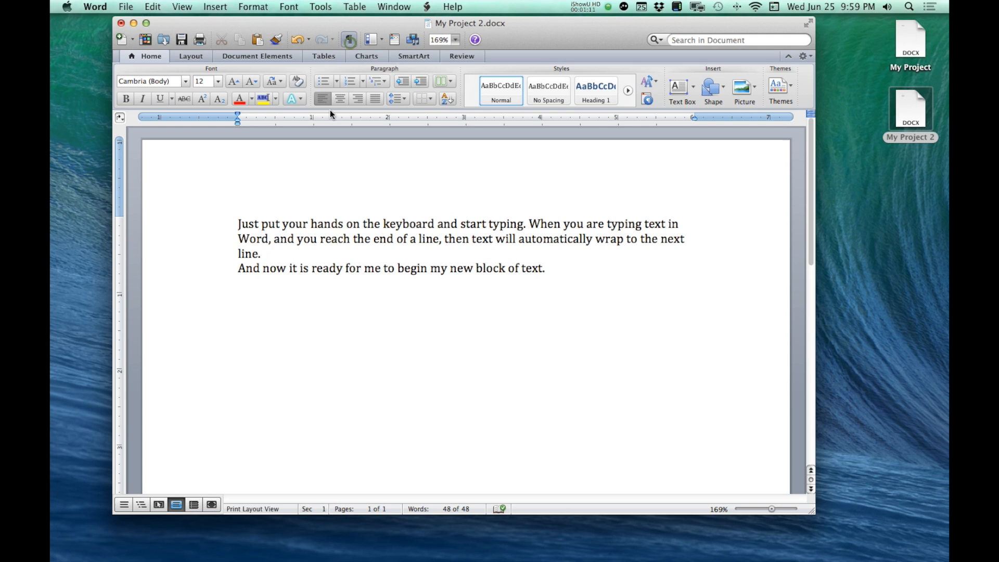